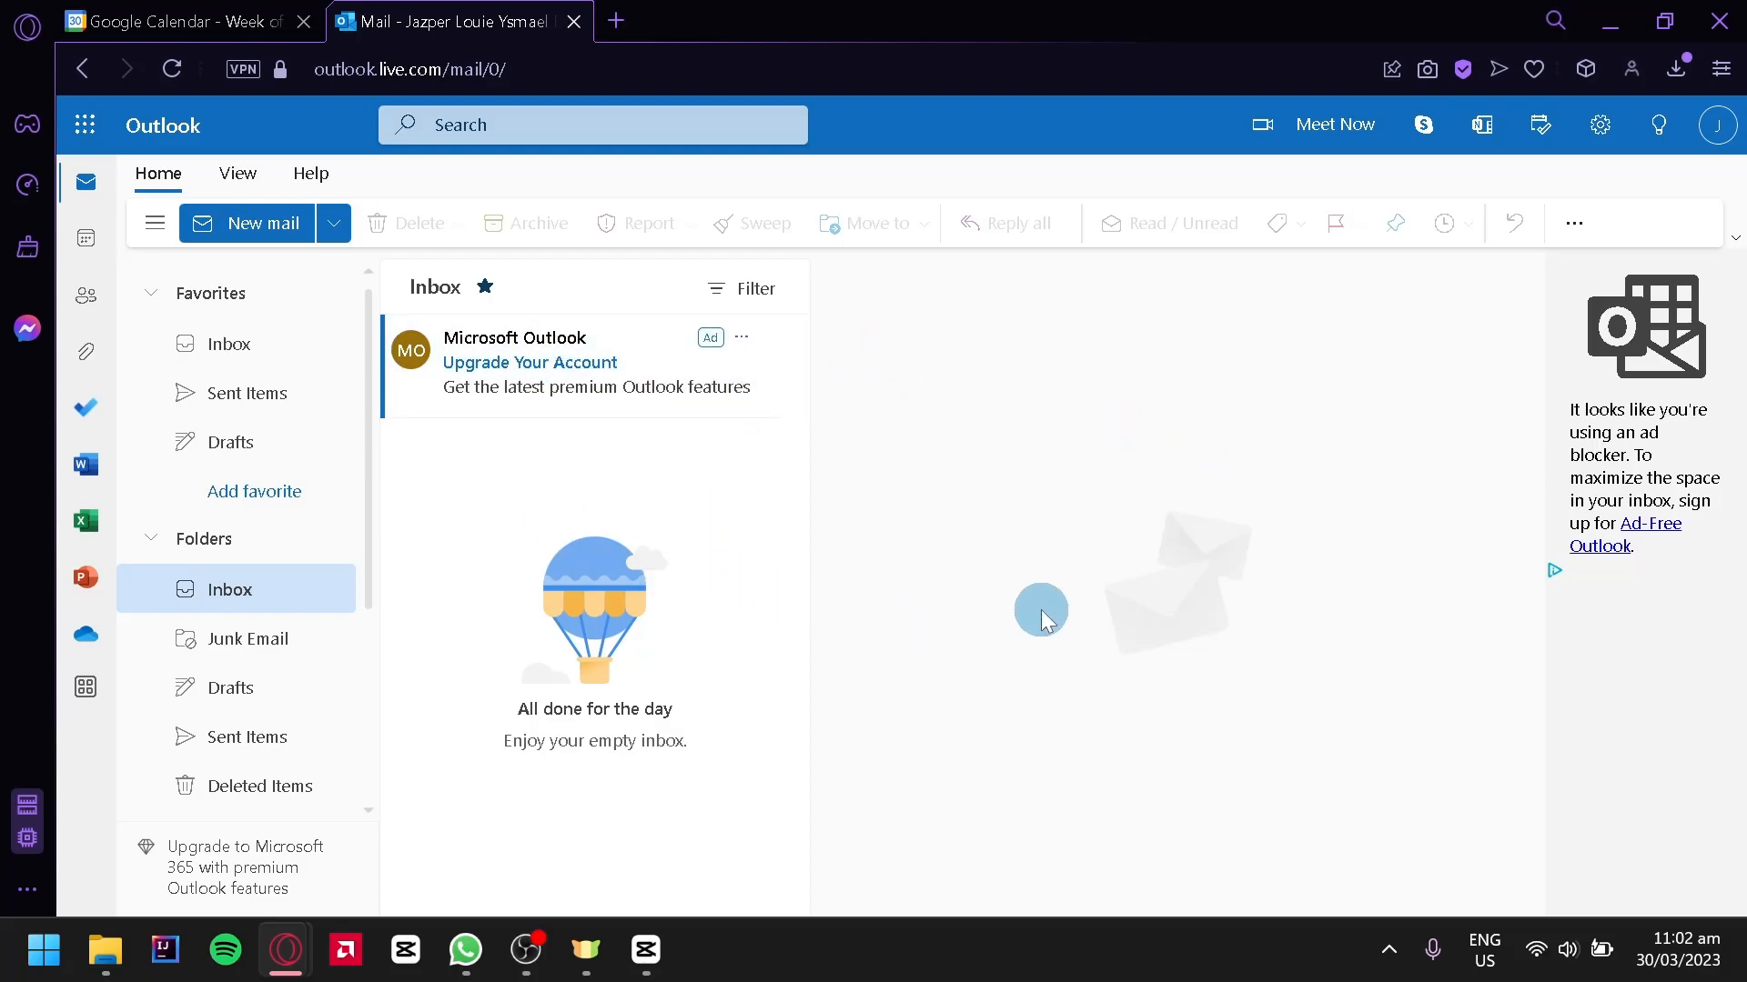
pyautogui.moveTo(1060, 466)
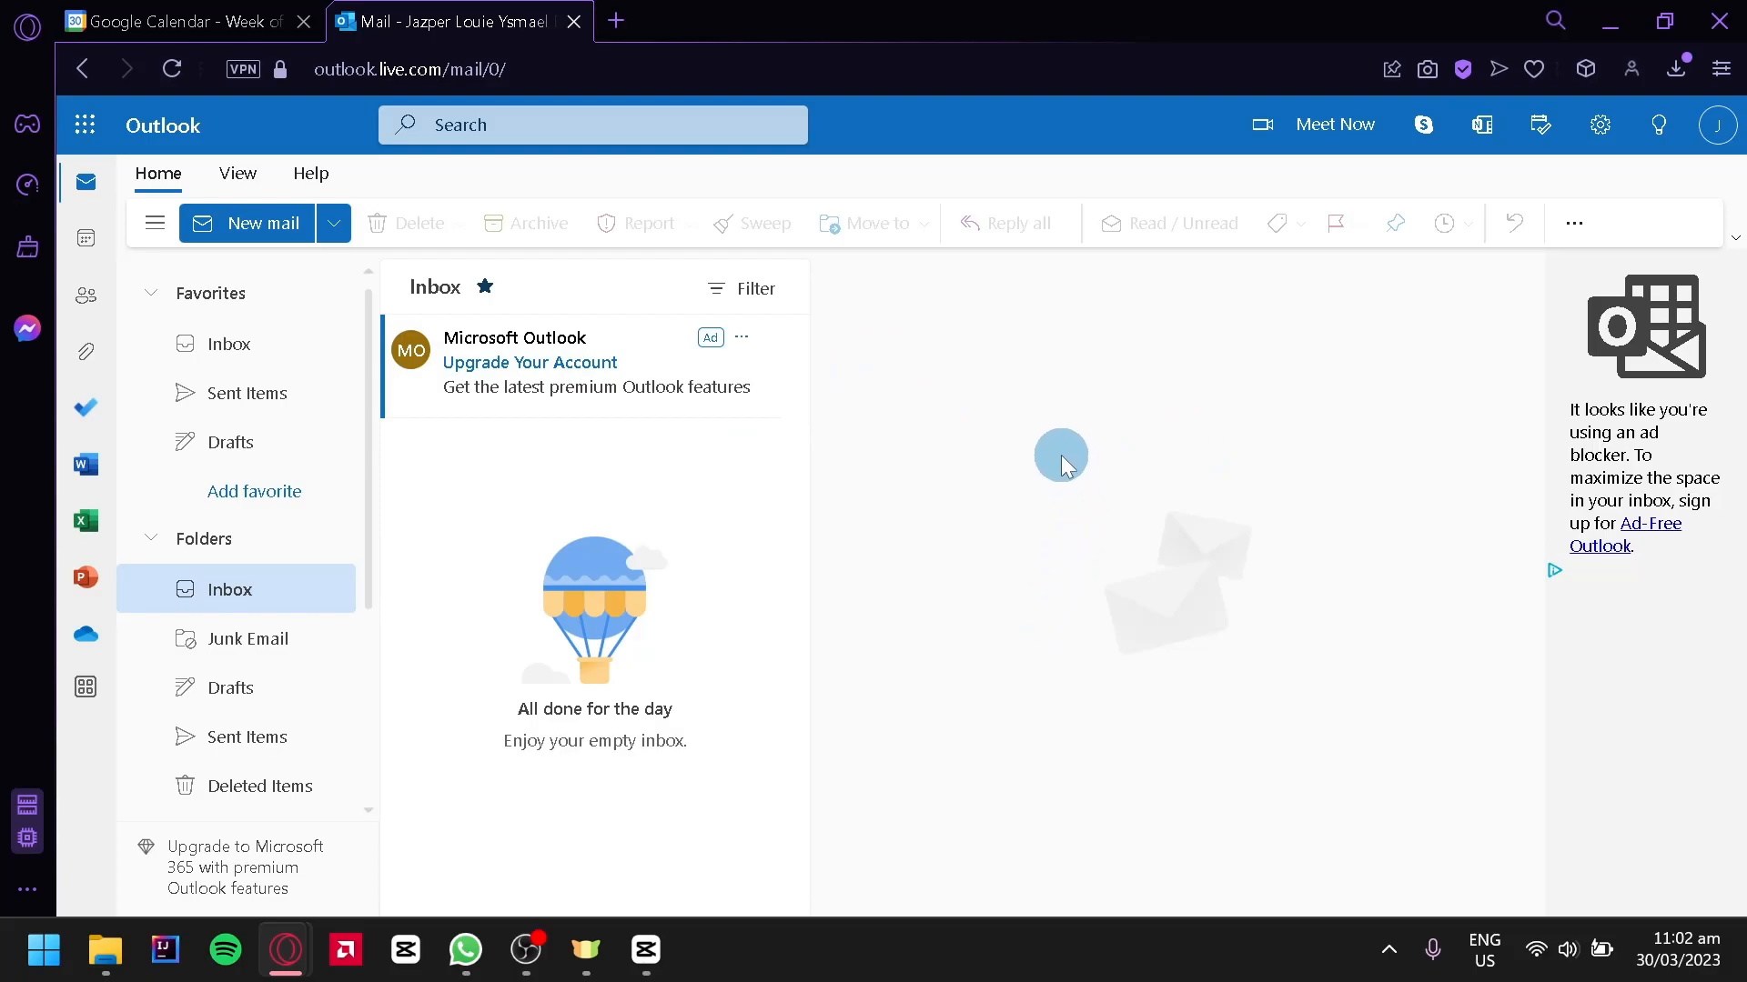
pyautogui.moveTo(895, 498)
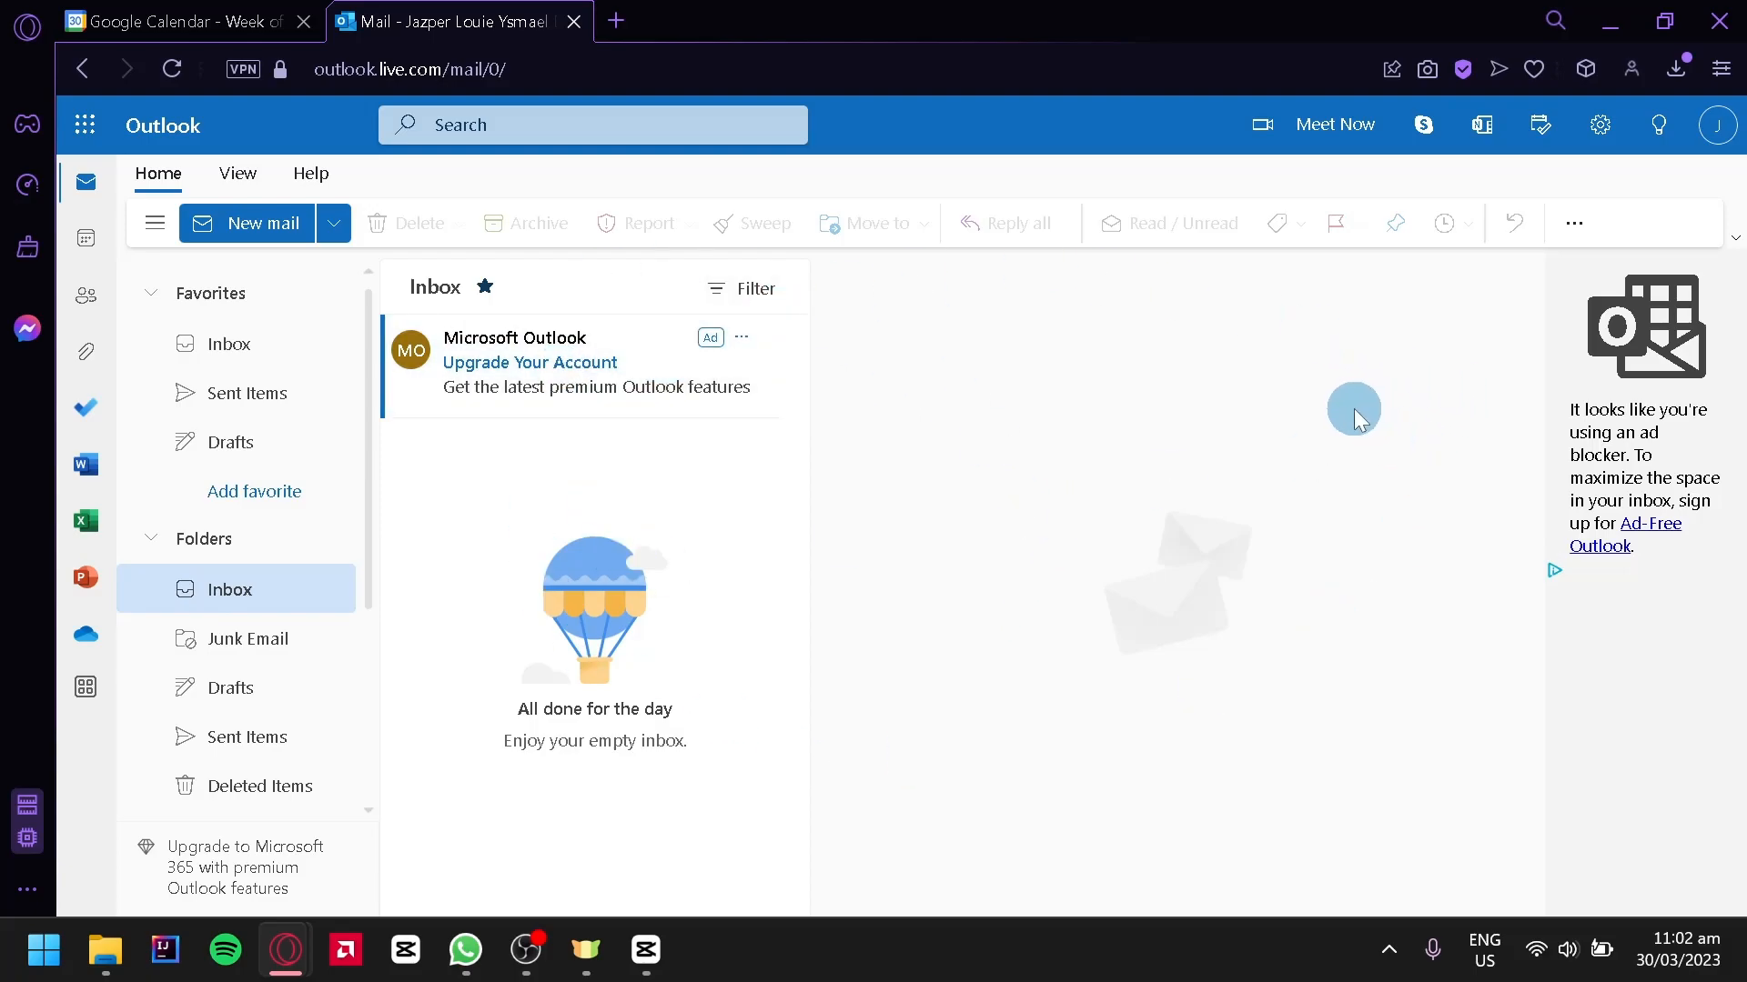
pyautogui.moveTo(1288, 478)
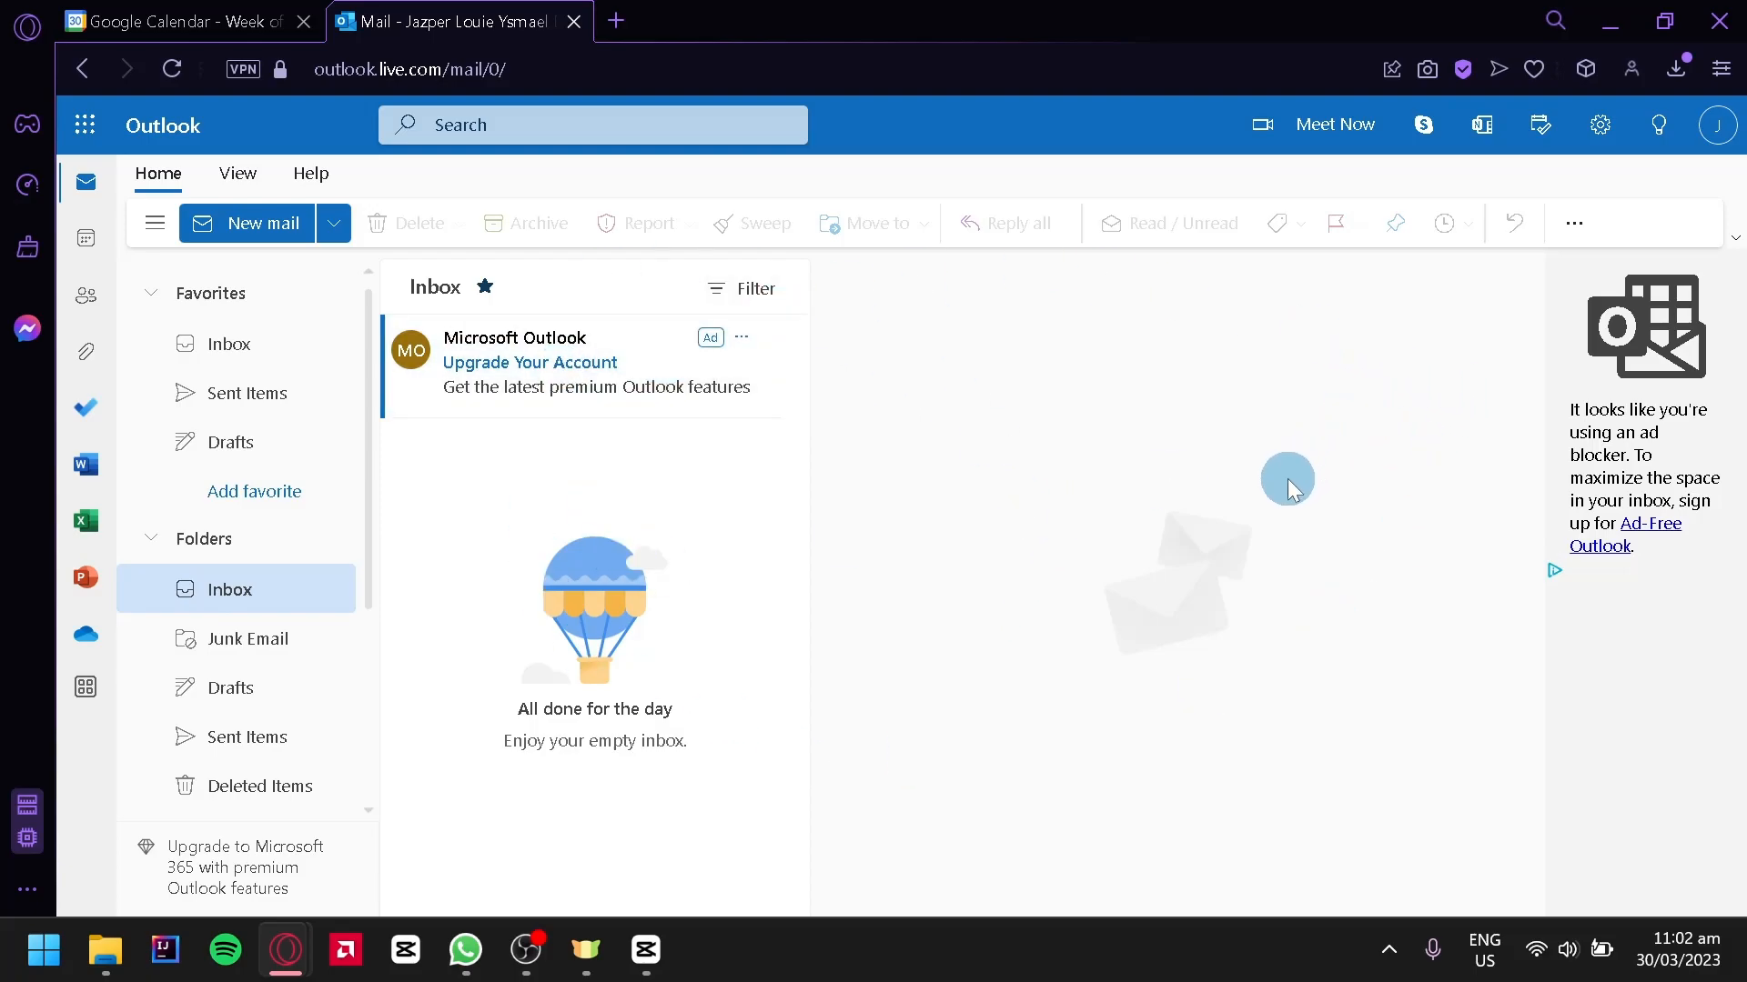
pyautogui.moveTo(1579, 180)
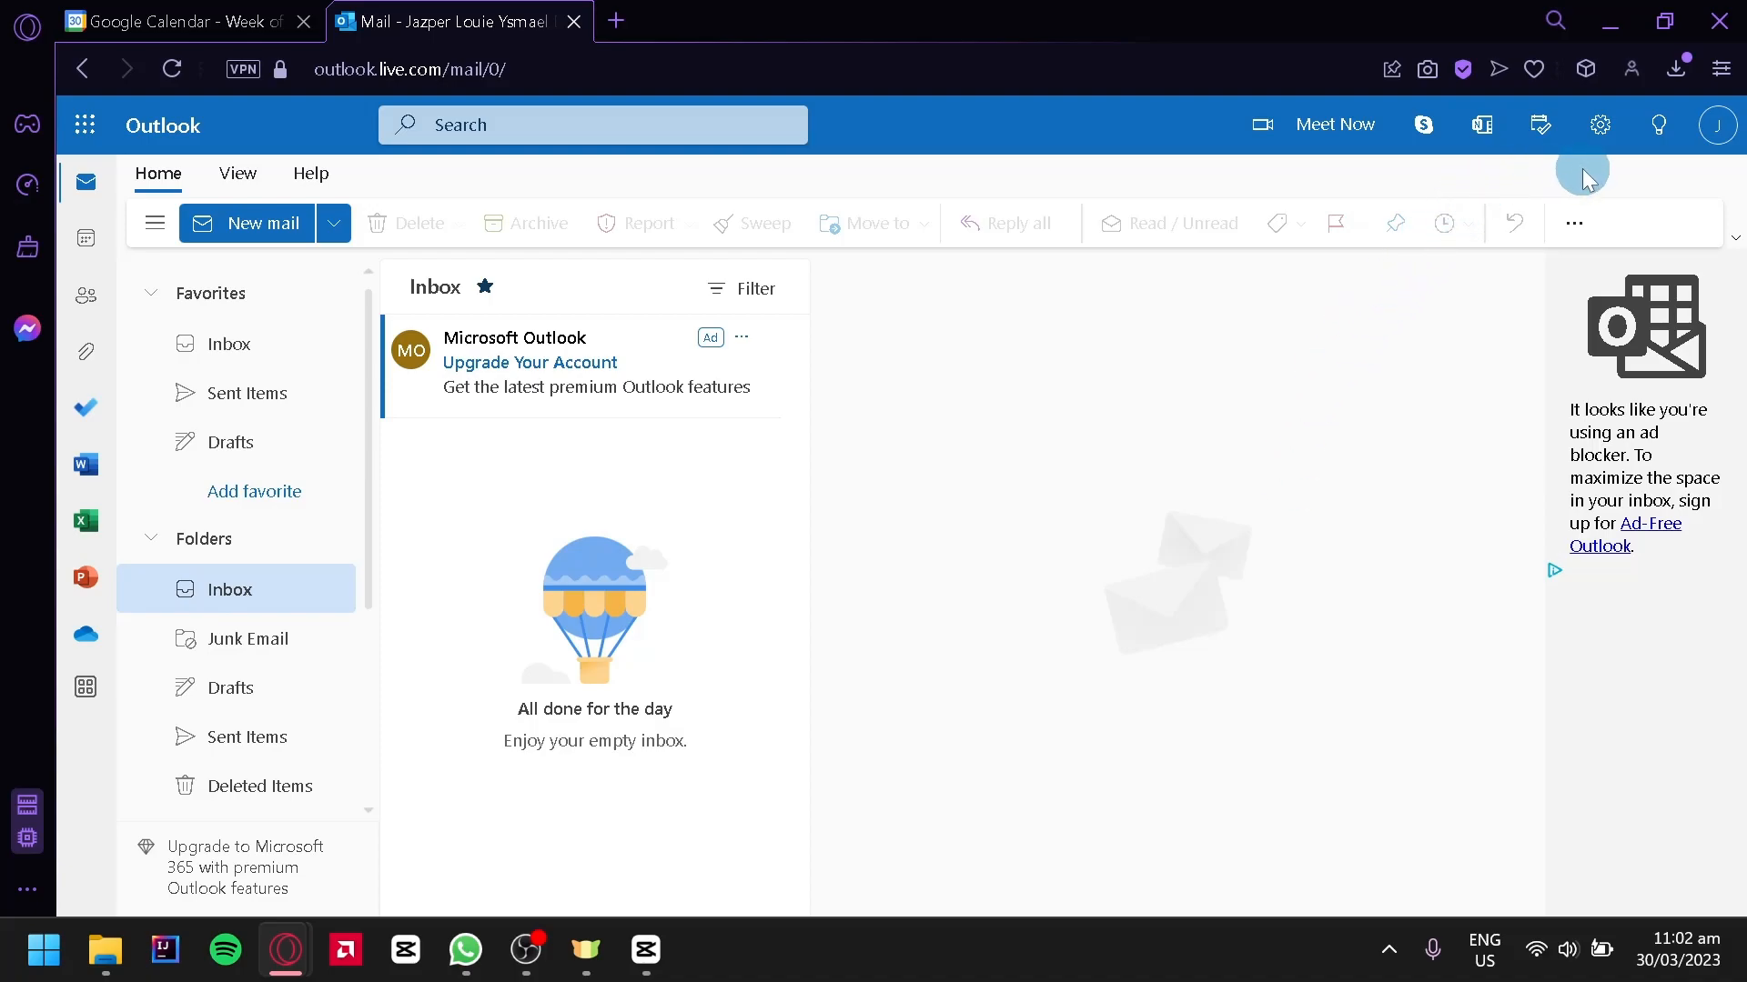
pyautogui.moveTo(1600, 124)
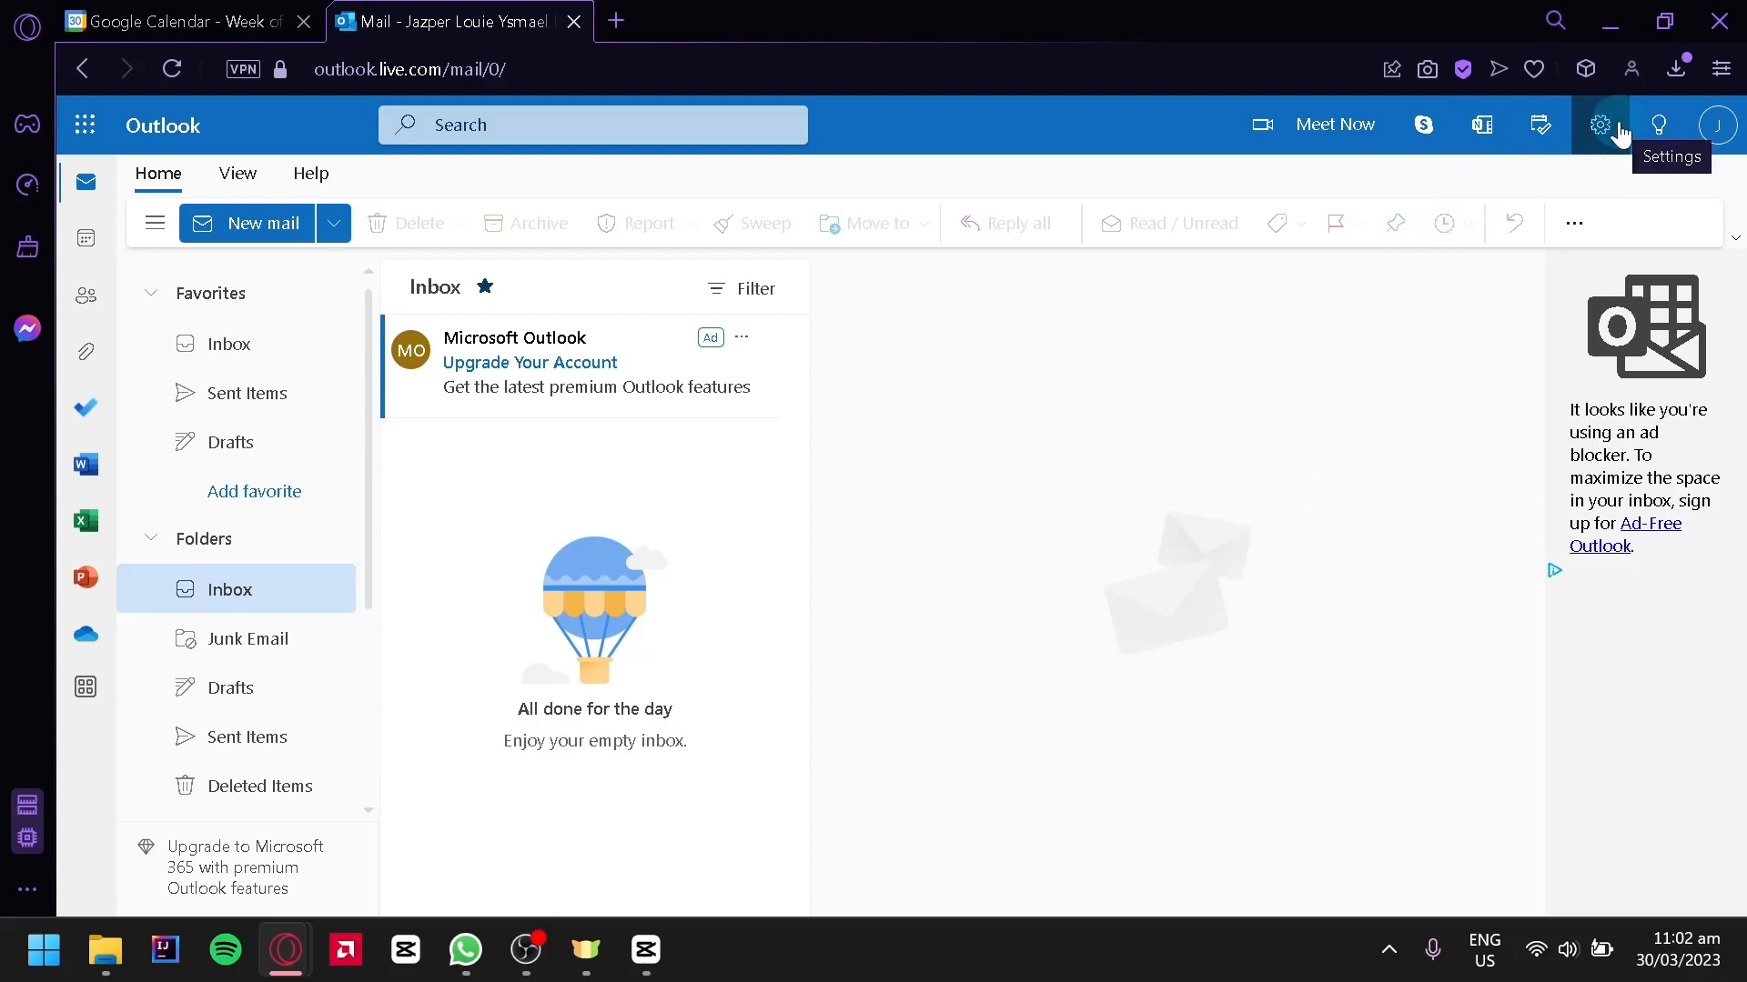
# Bring up Outlook's full settings window via 'View all Outlook settings'.
pyautogui.click(1599, 124)
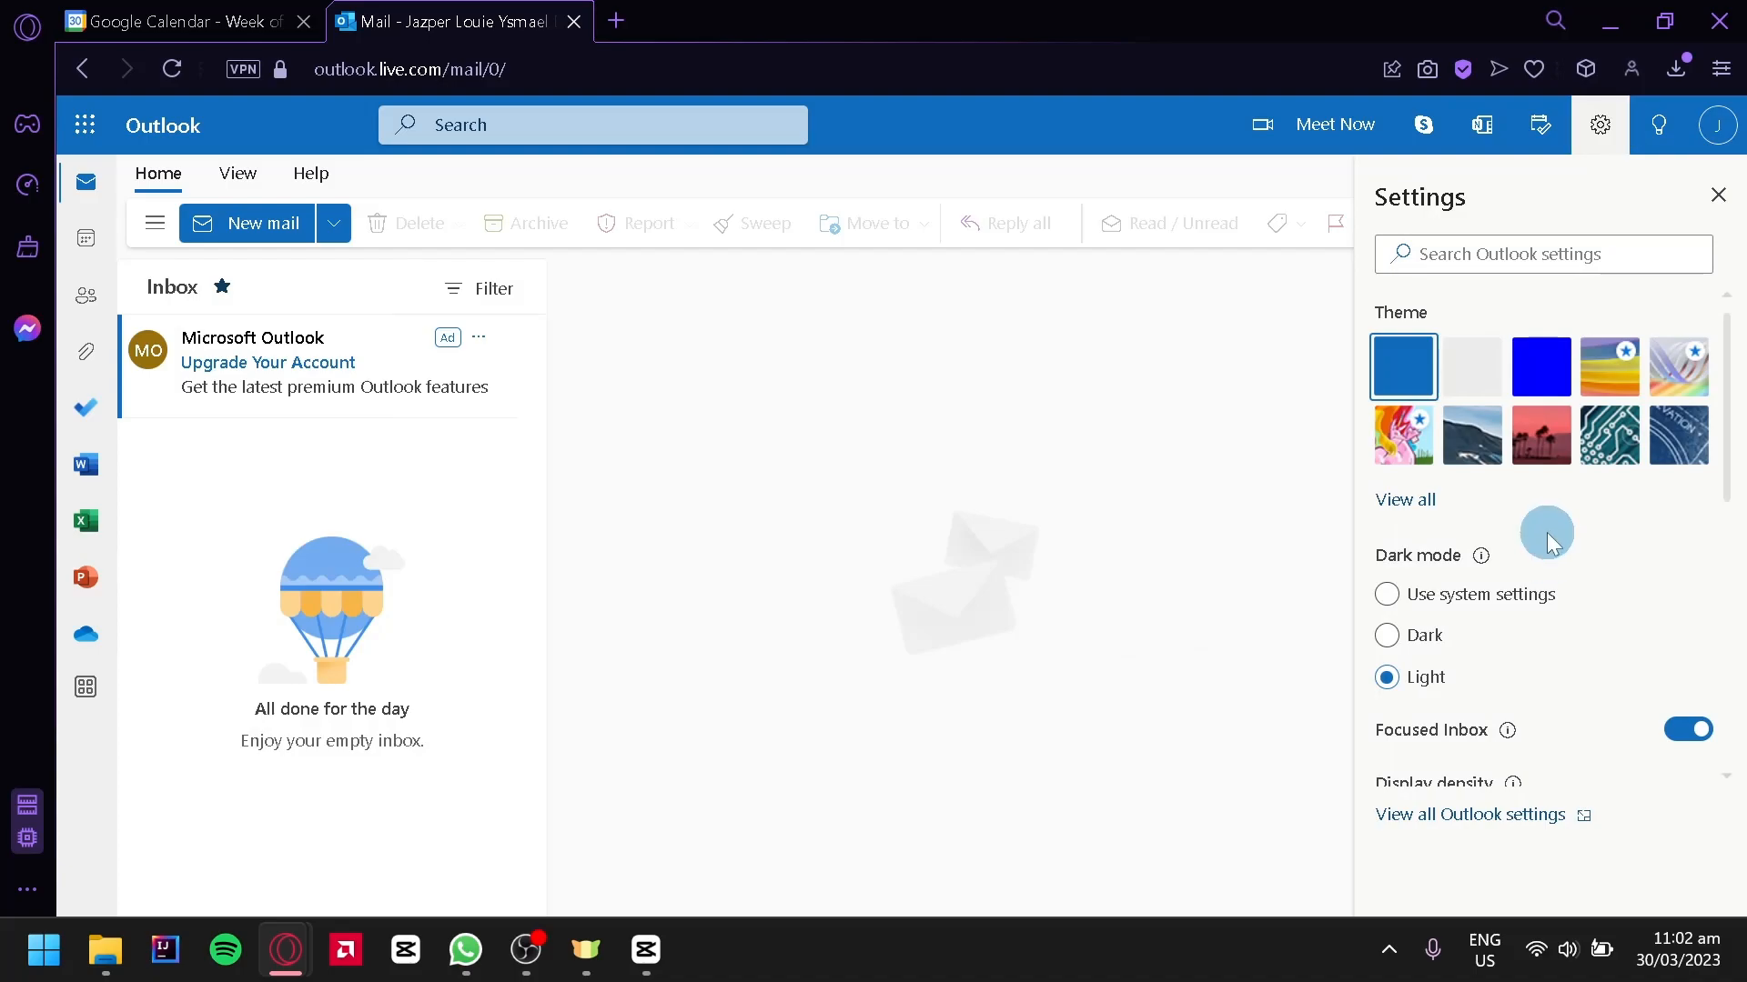
pyautogui.moveTo(1417, 826)
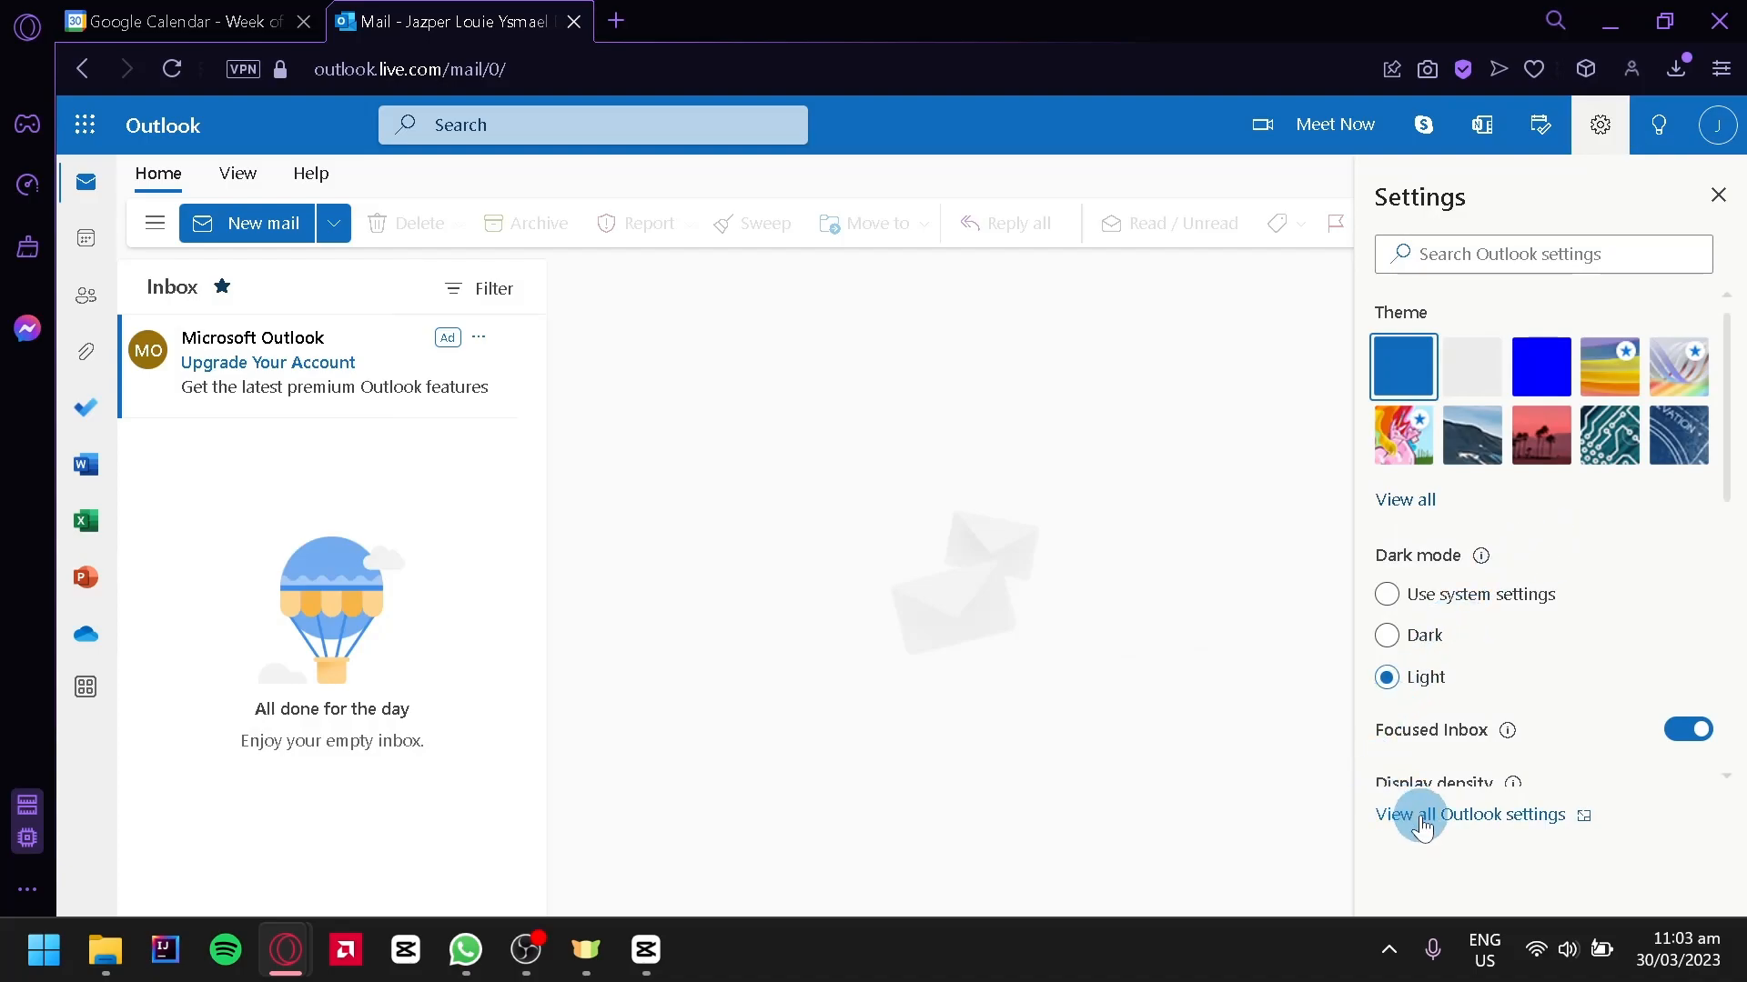
pyautogui.click(1477, 816)
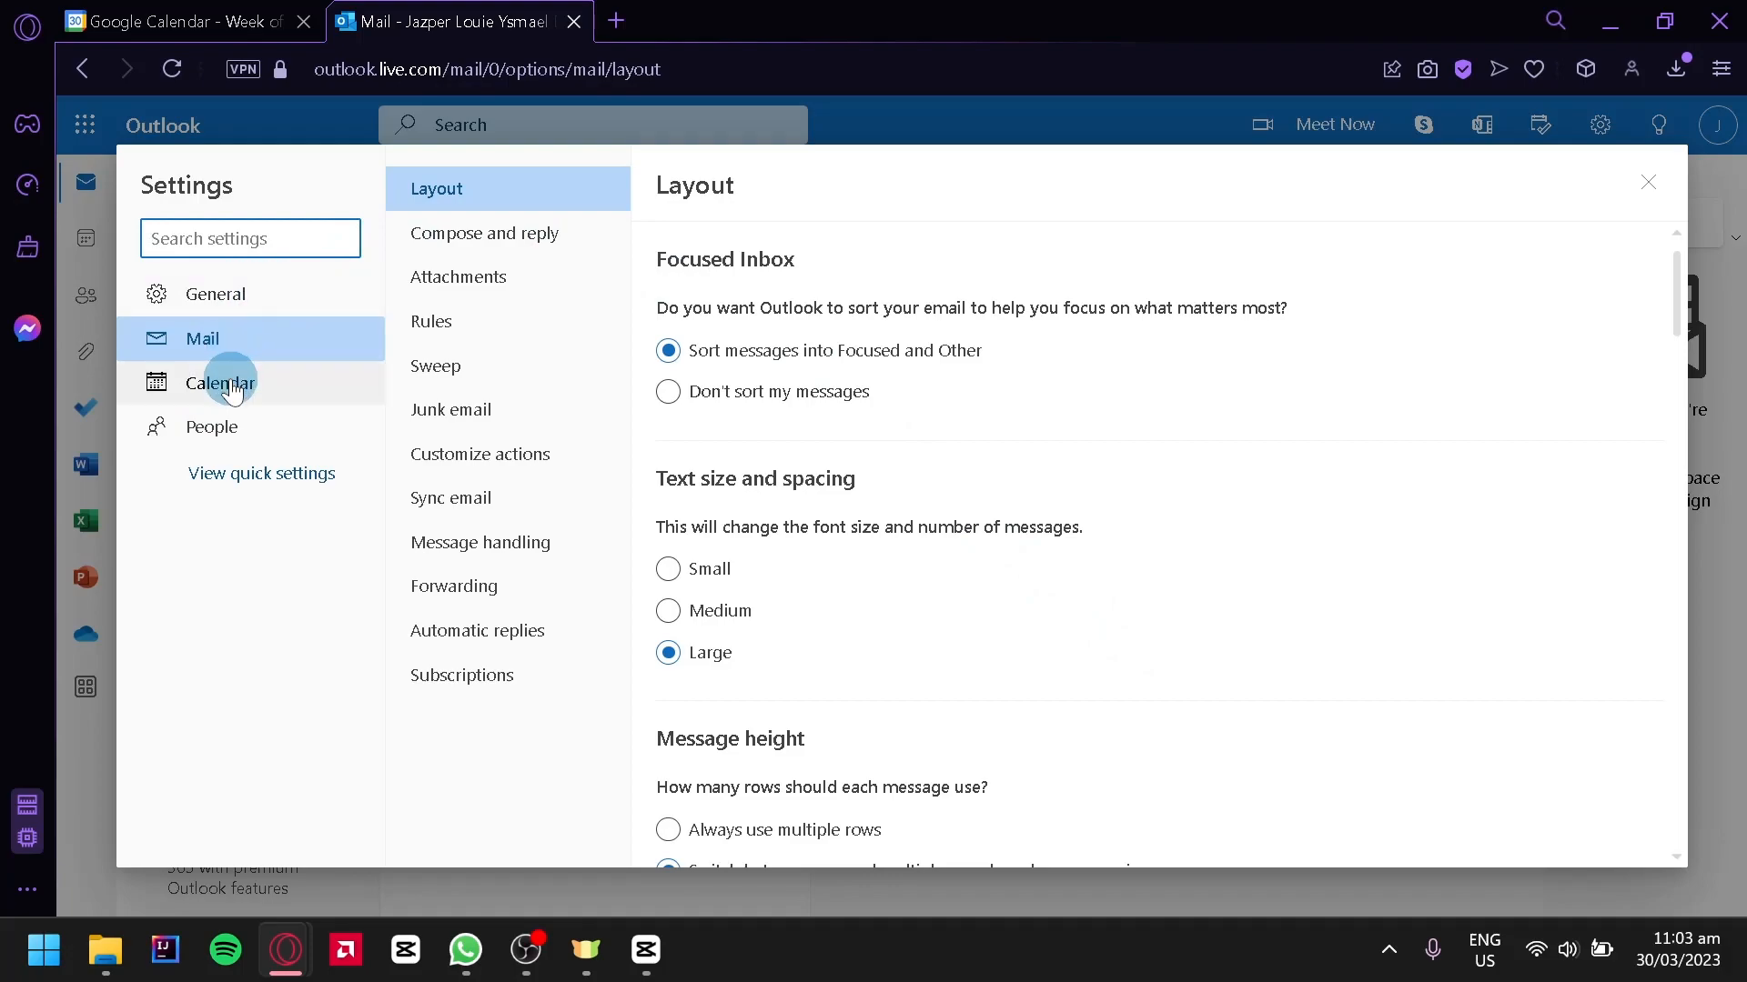
# Go to the Calendar > Shared calendars settings page.
pyautogui.click(220, 382)
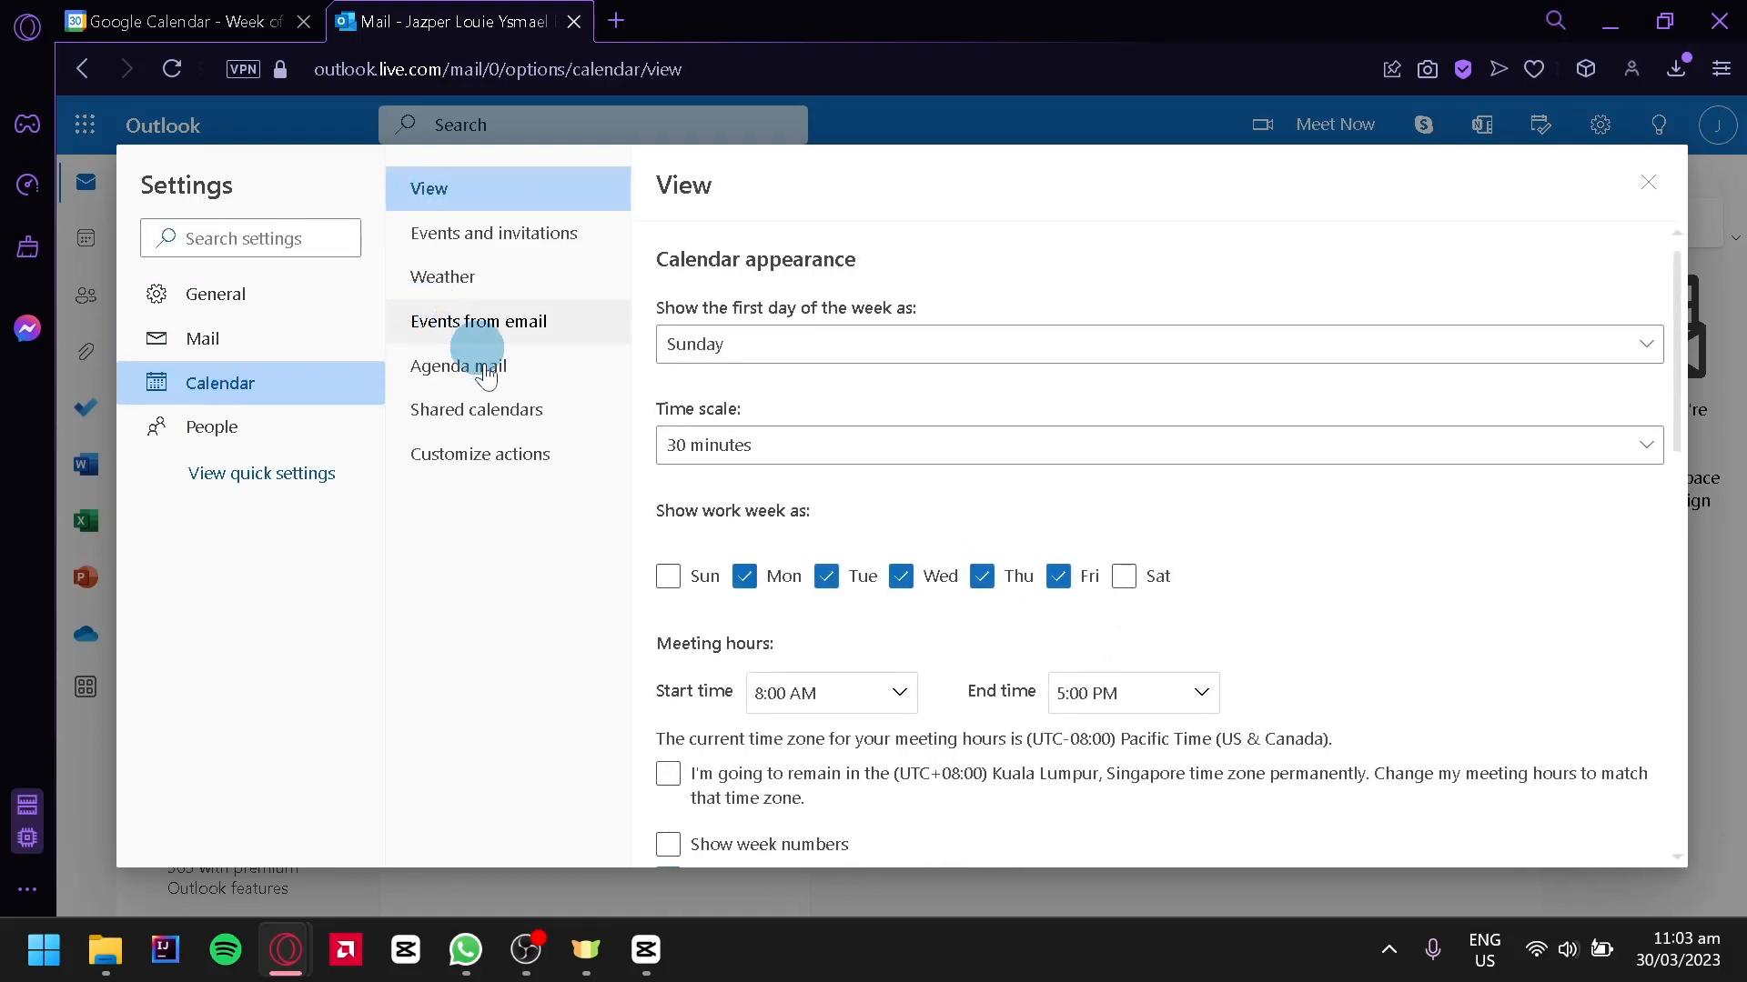
pyautogui.click(475, 410)
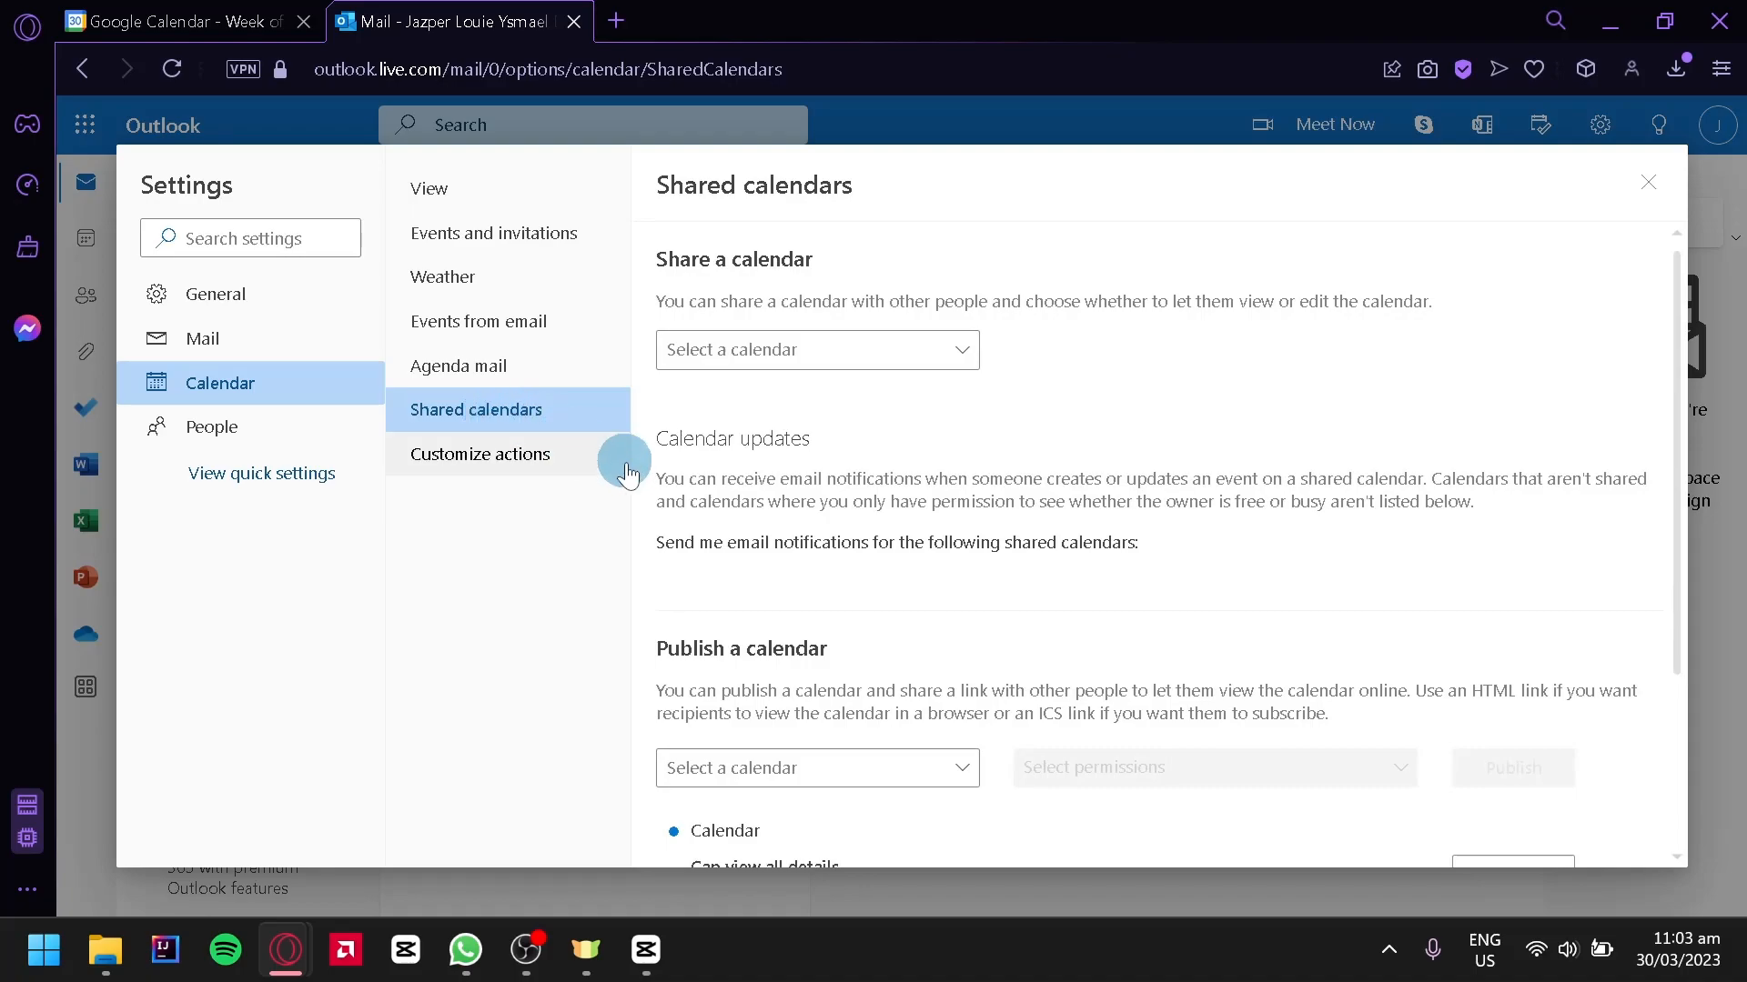
pyautogui.moveTo(843, 646)
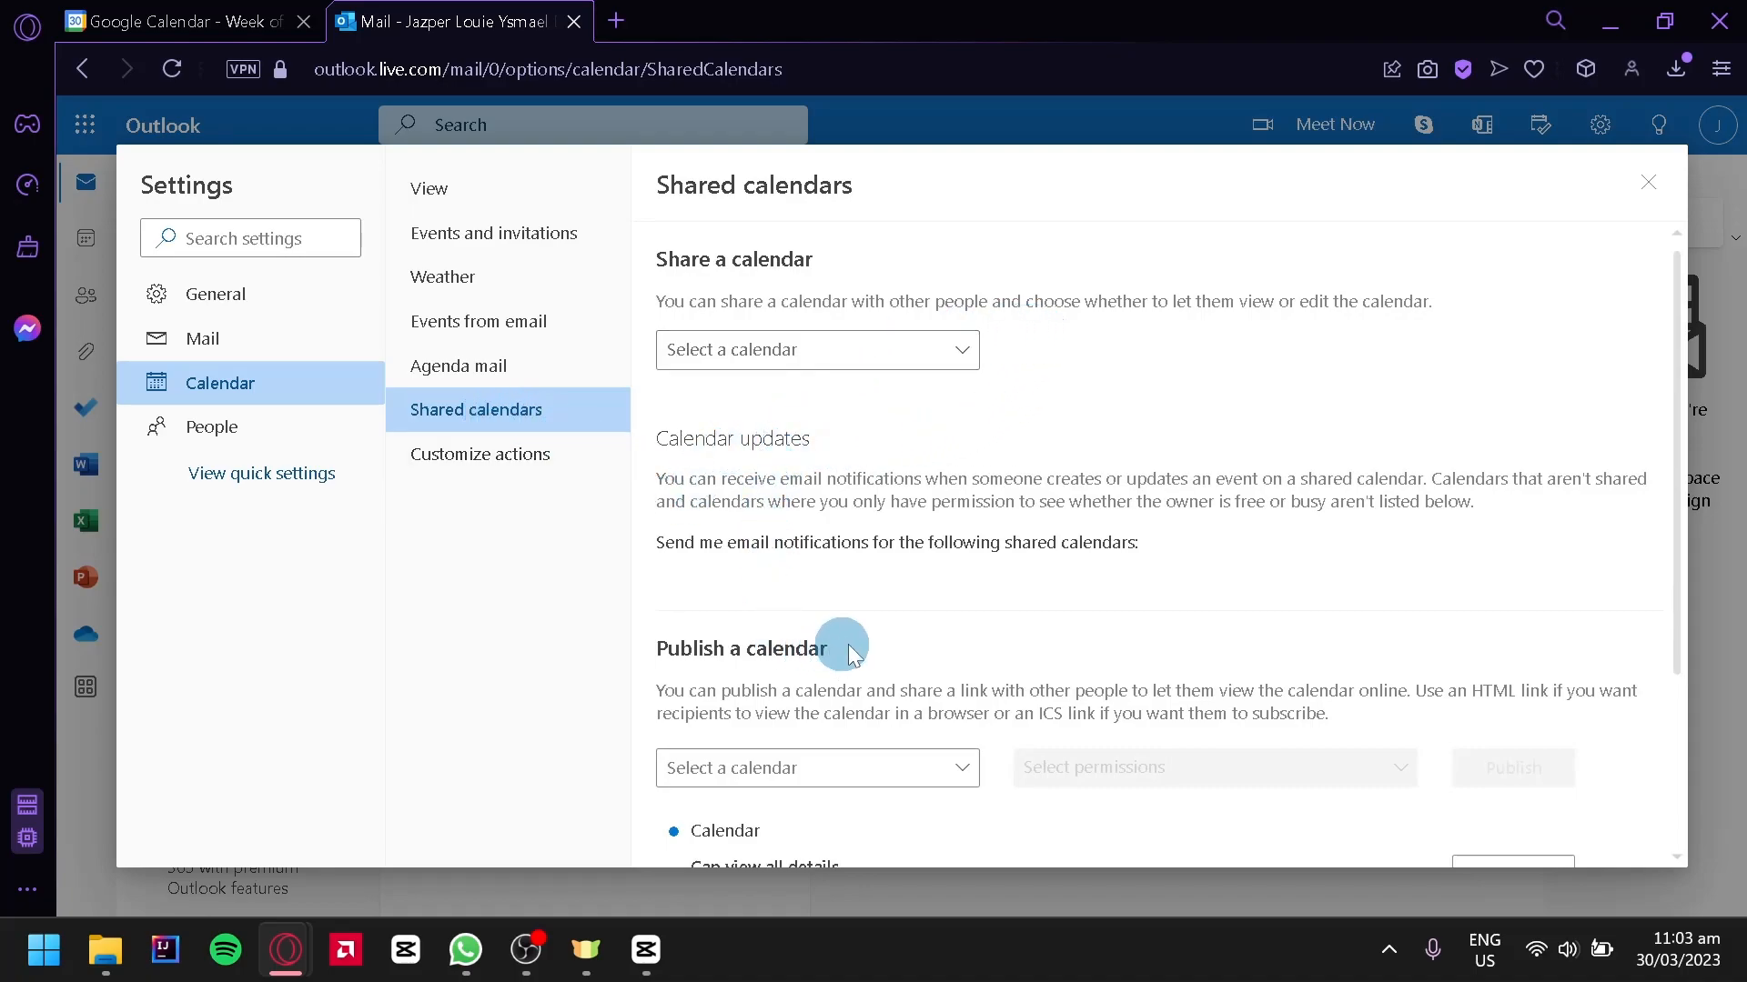
pyautogui.scroll(-3)
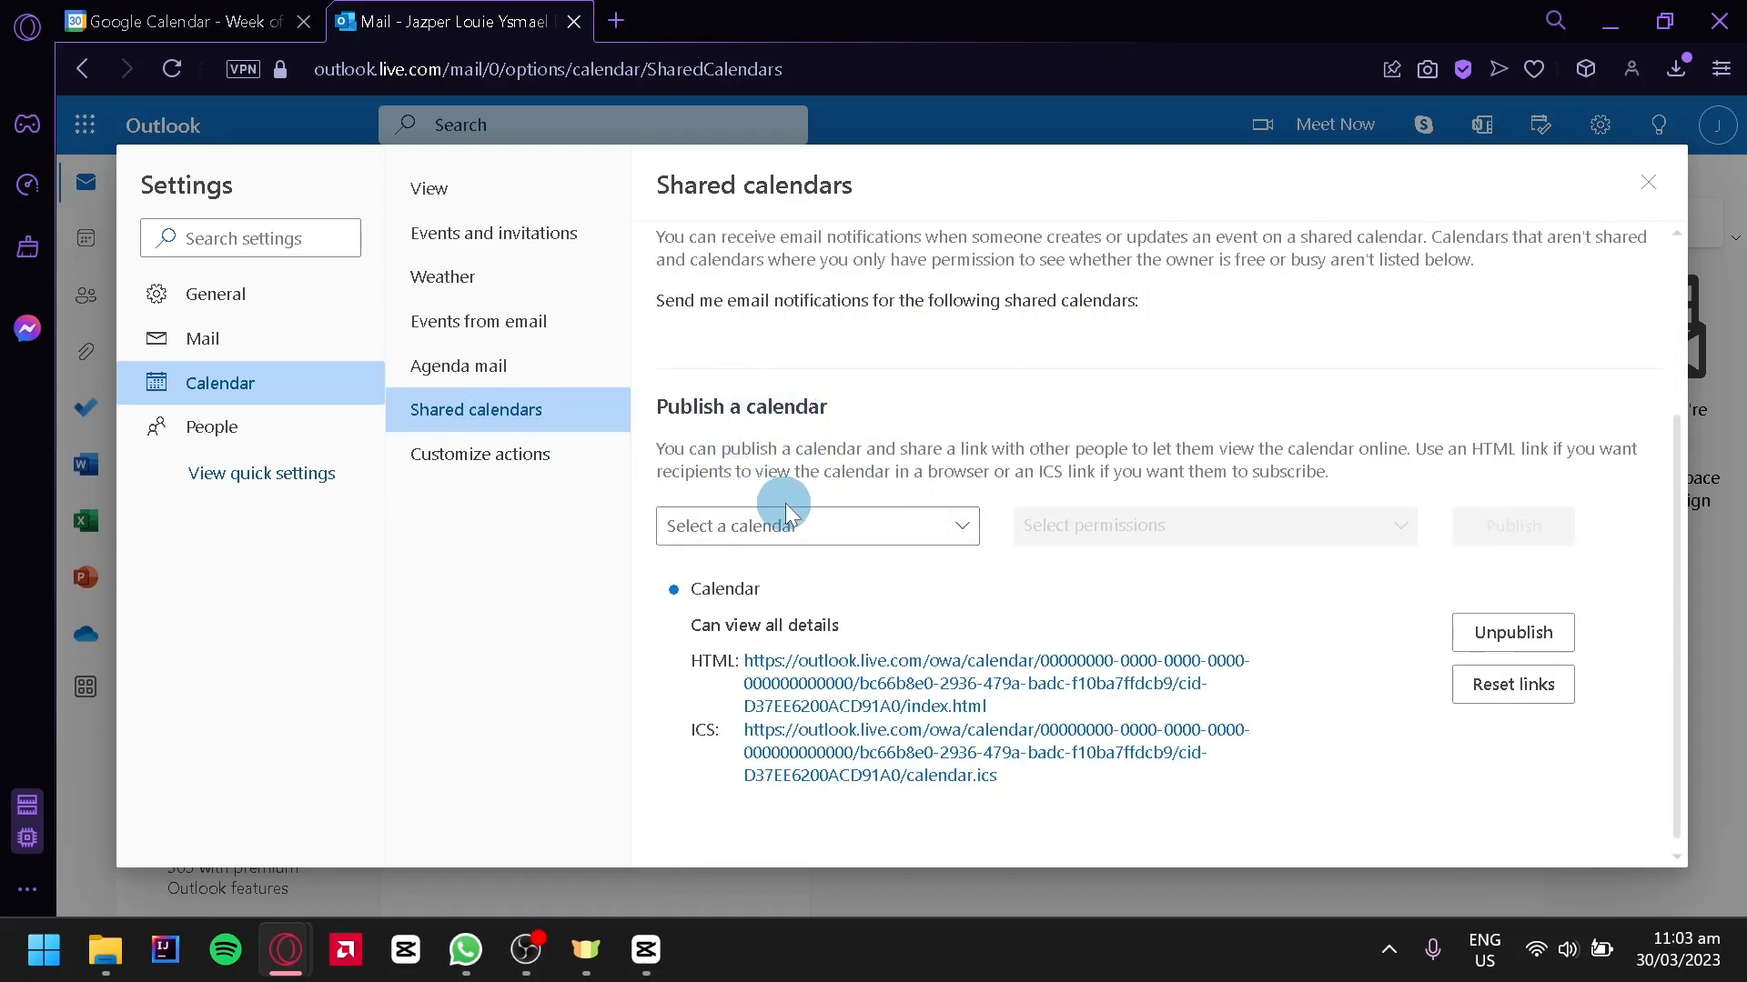
# Choose the 'Calendar' calendar with view-all-details permission and publish it.
pyautogui.click(817, 524)
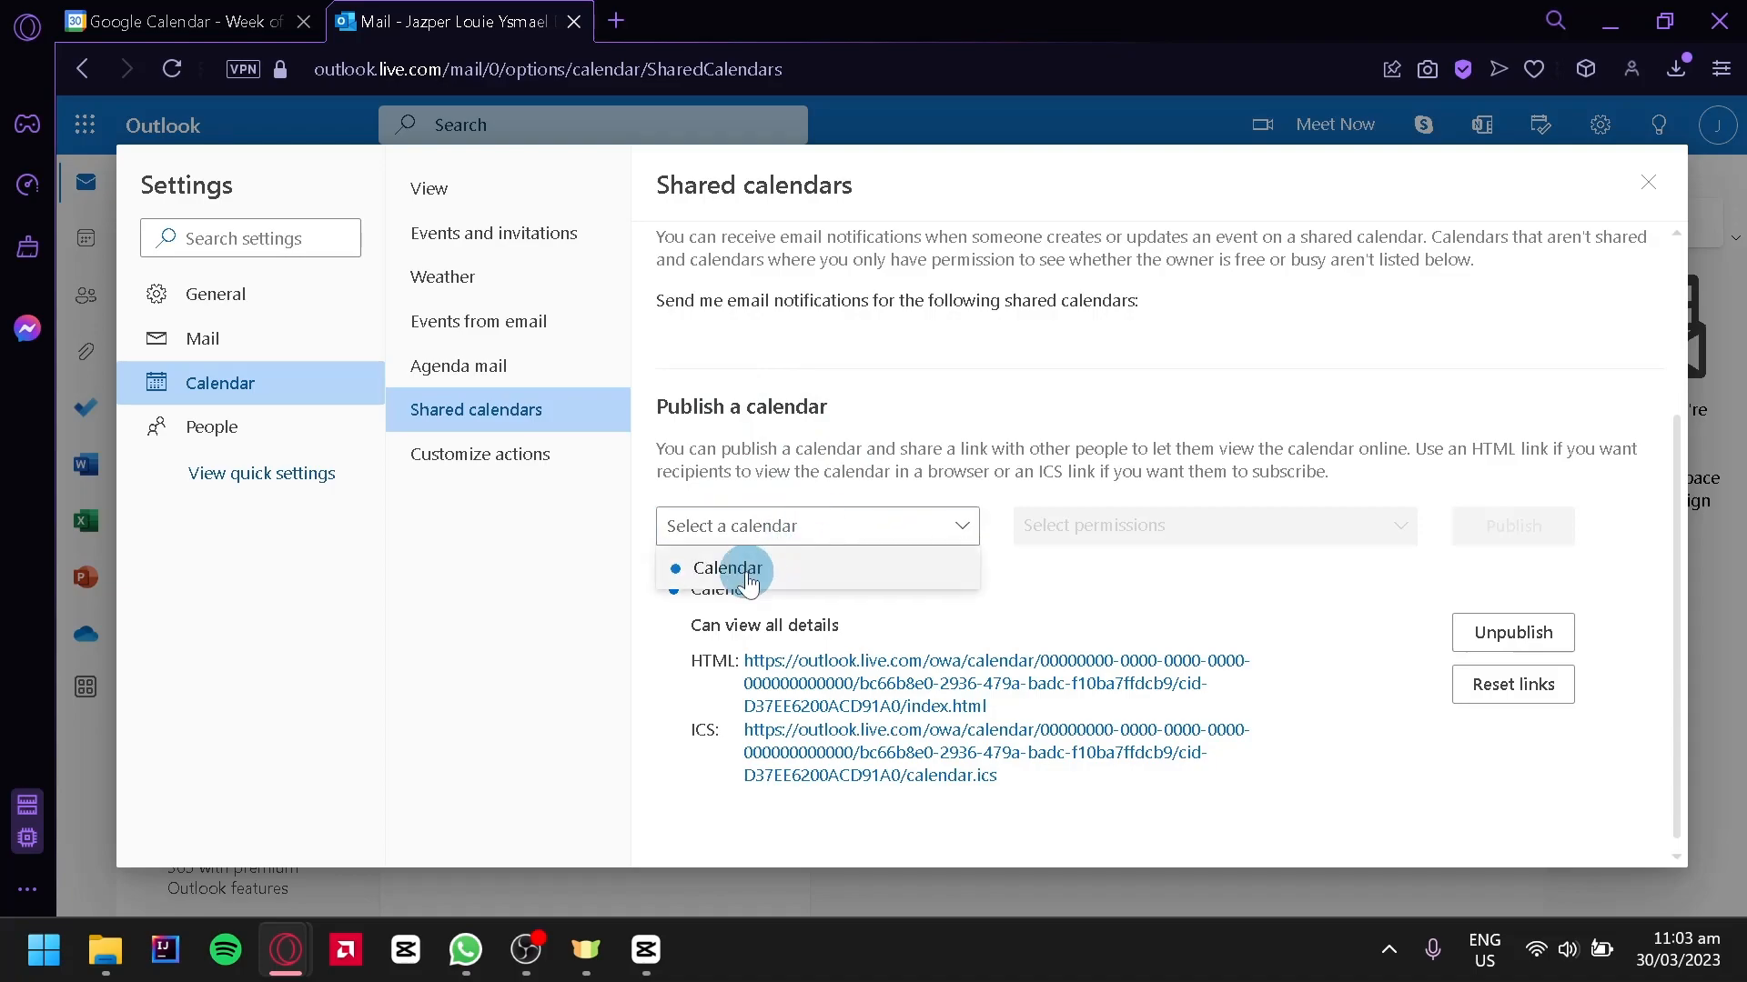
pyautogui.click(730, 568)
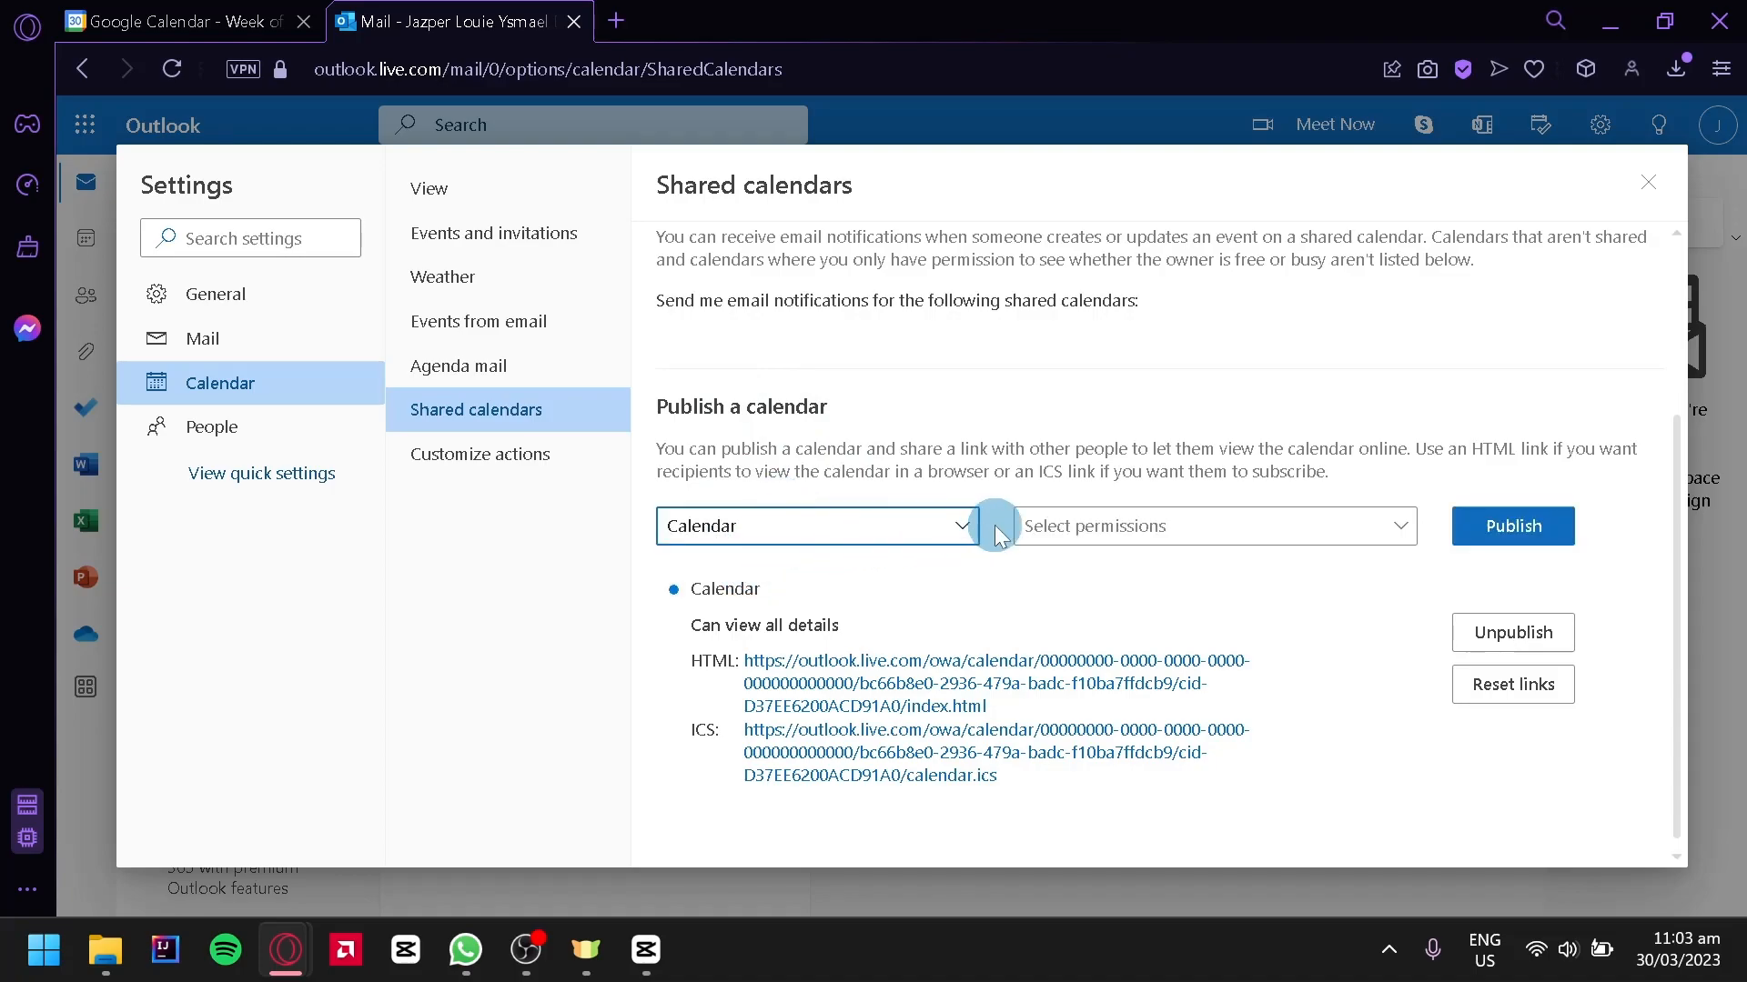
pyautogui.click(1212, 526)
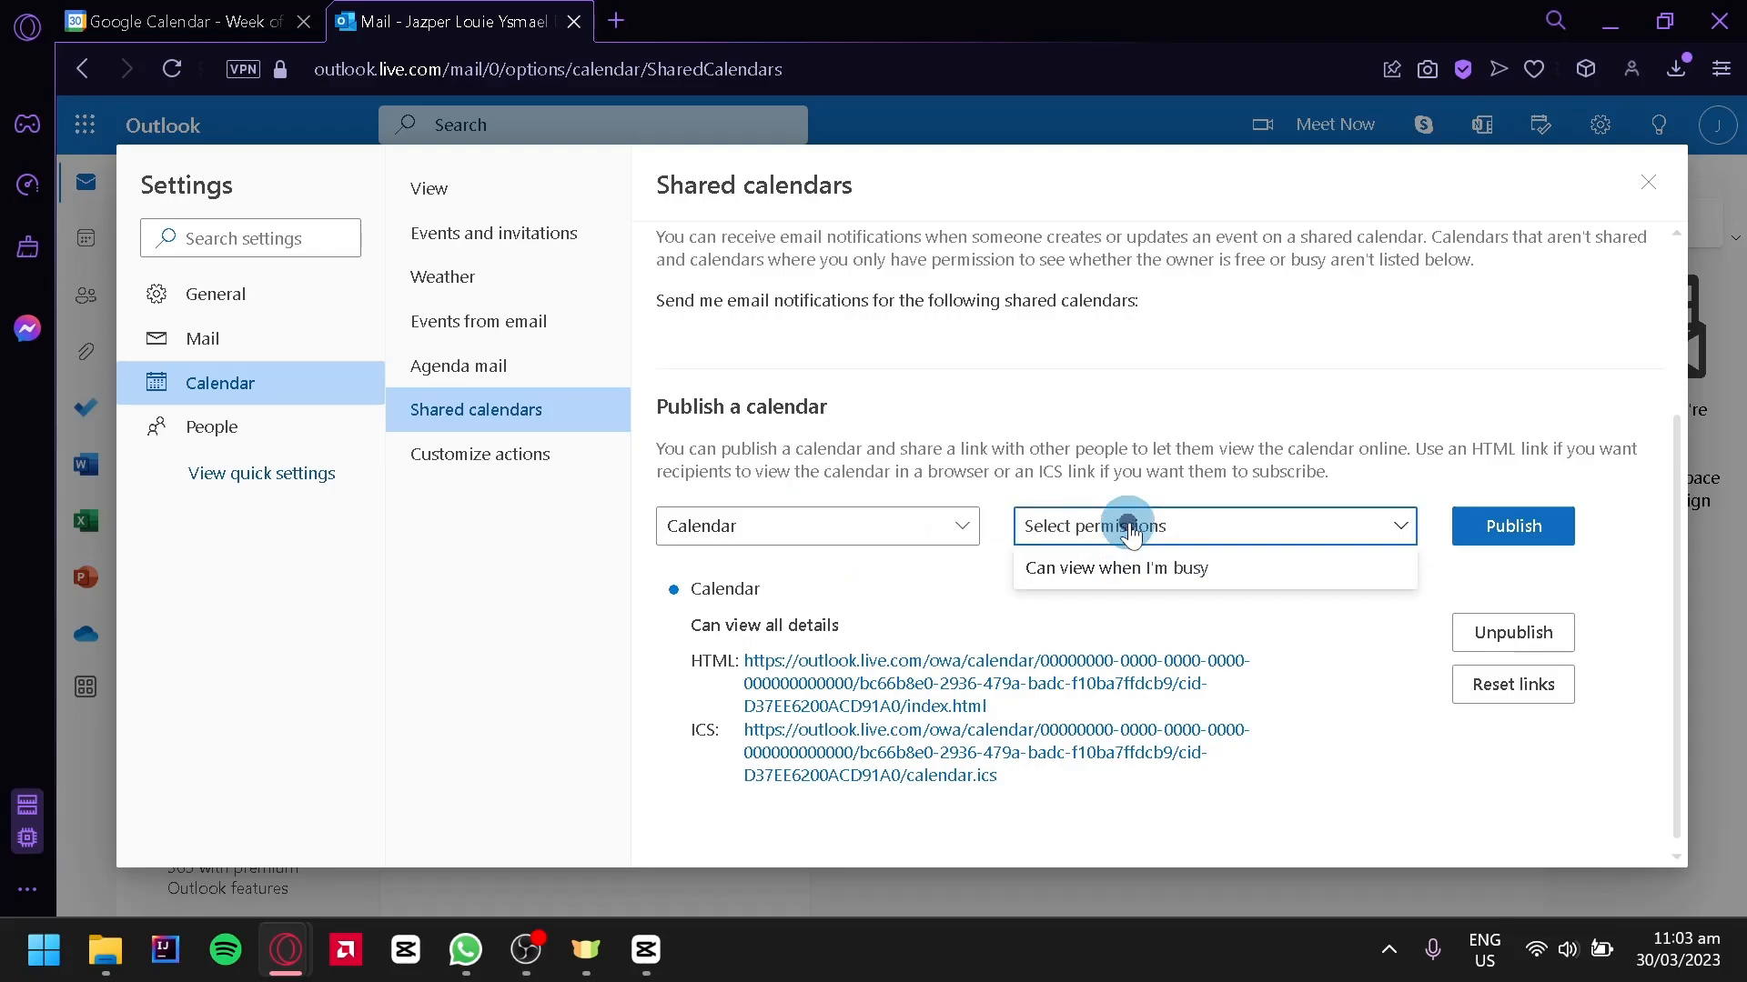
pyautogui.click(1512, 526)
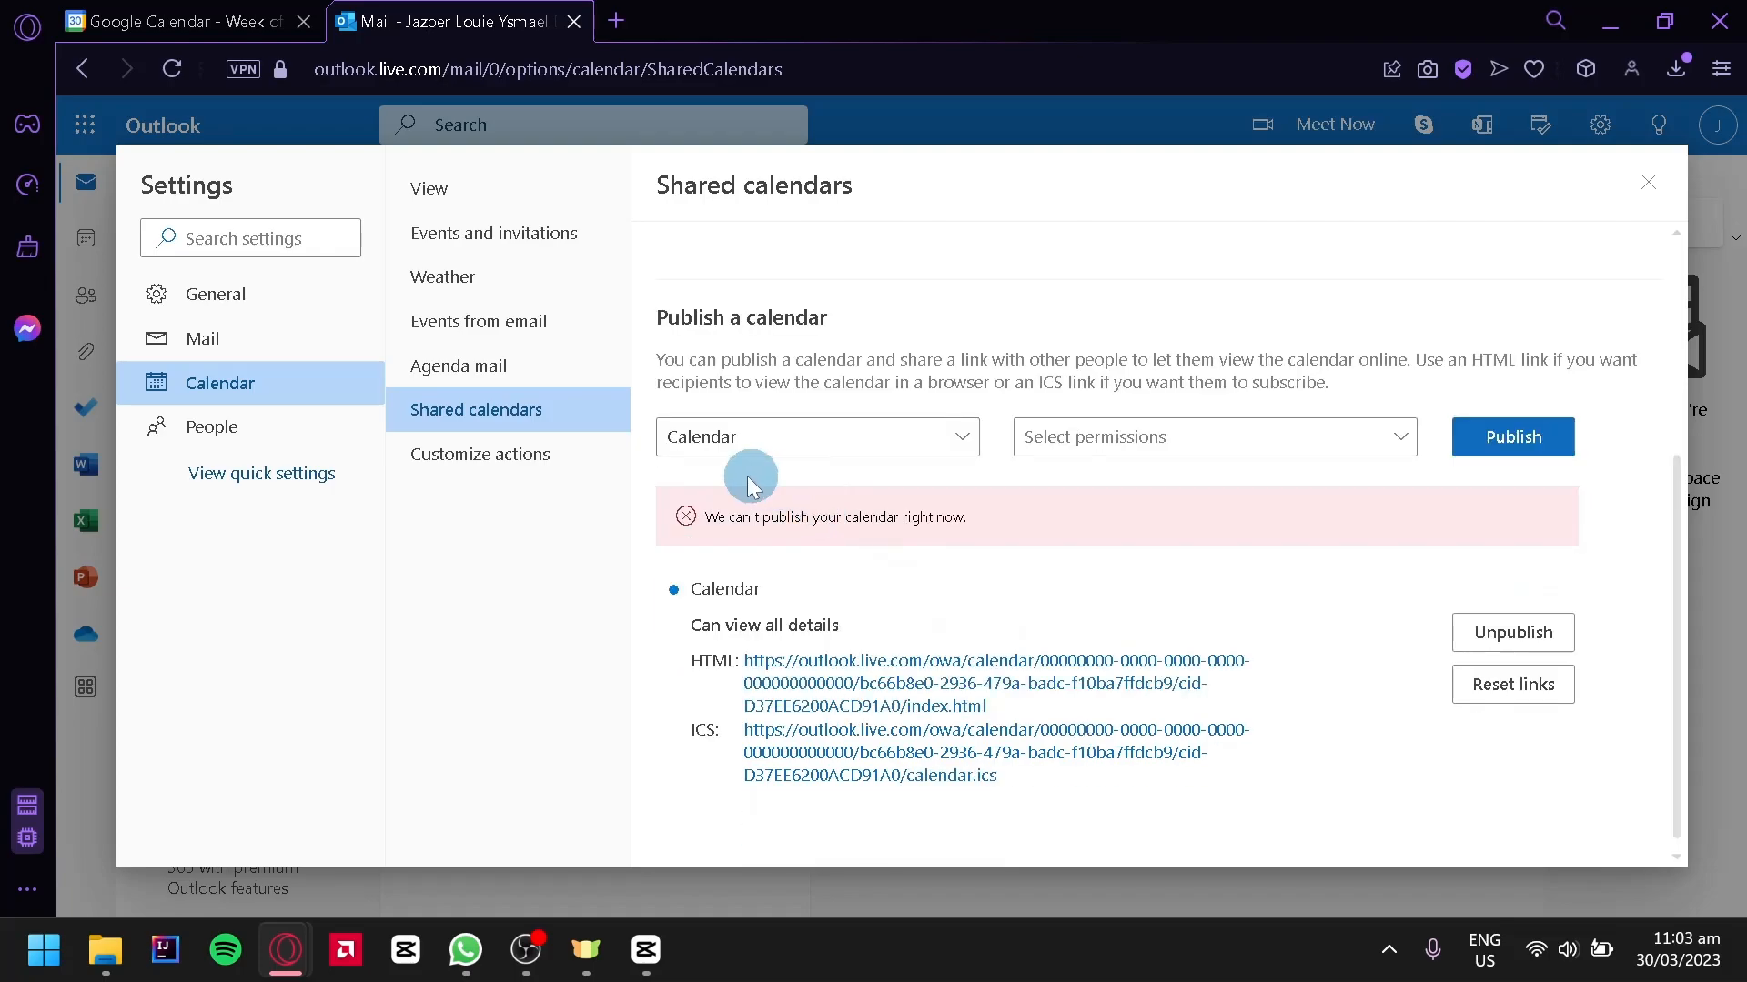
pyautogui.moveTo(775, 603)
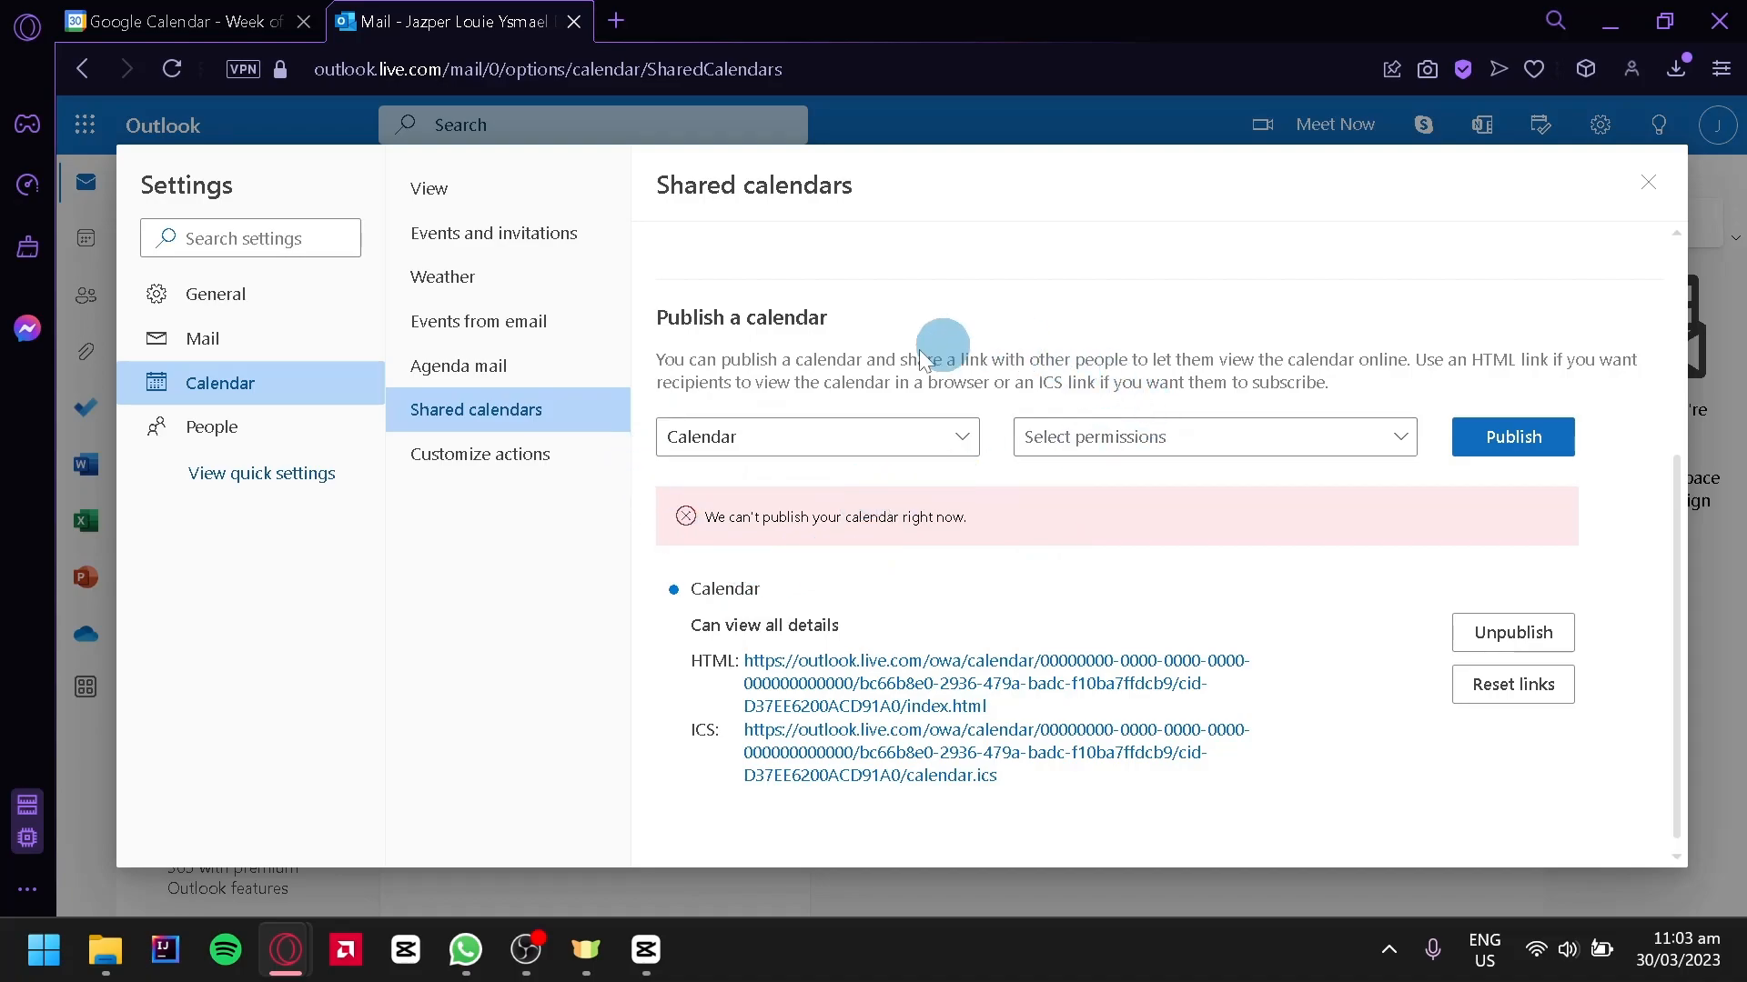
pyautogui.moveTo(1301, 676)
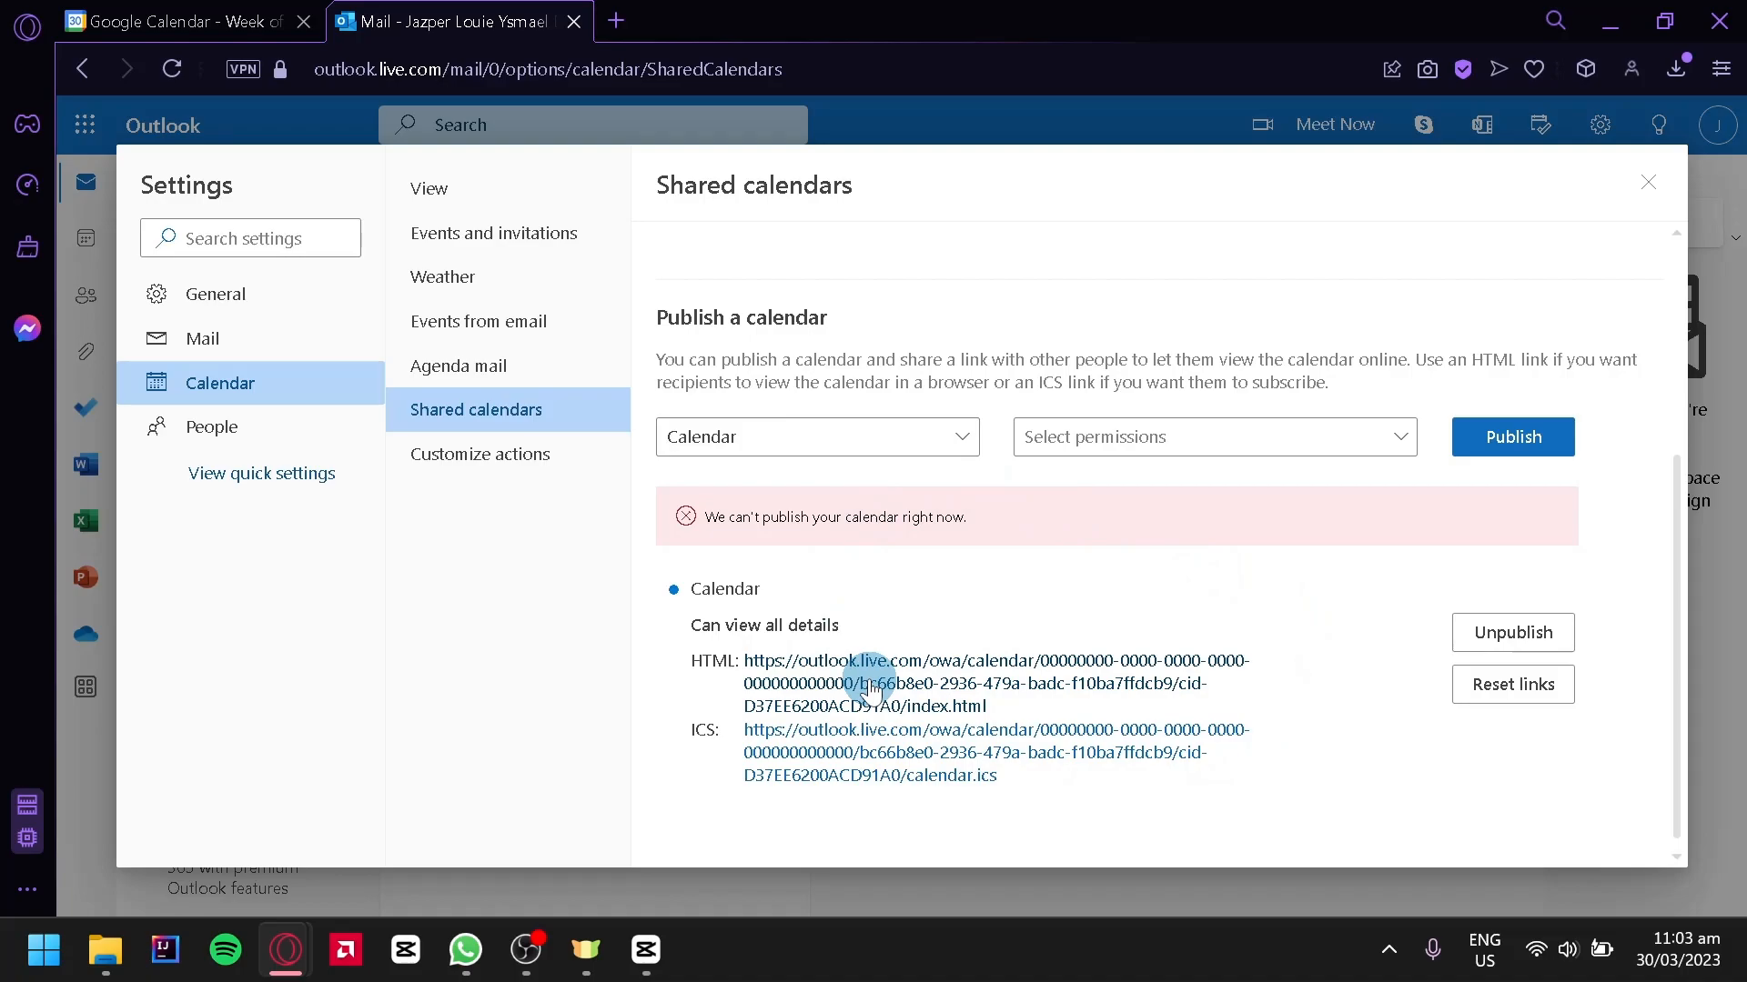
# Copy the published calendar's HTML link and switch to Google Calendar.
pyautogui.rightClick(870, 682)
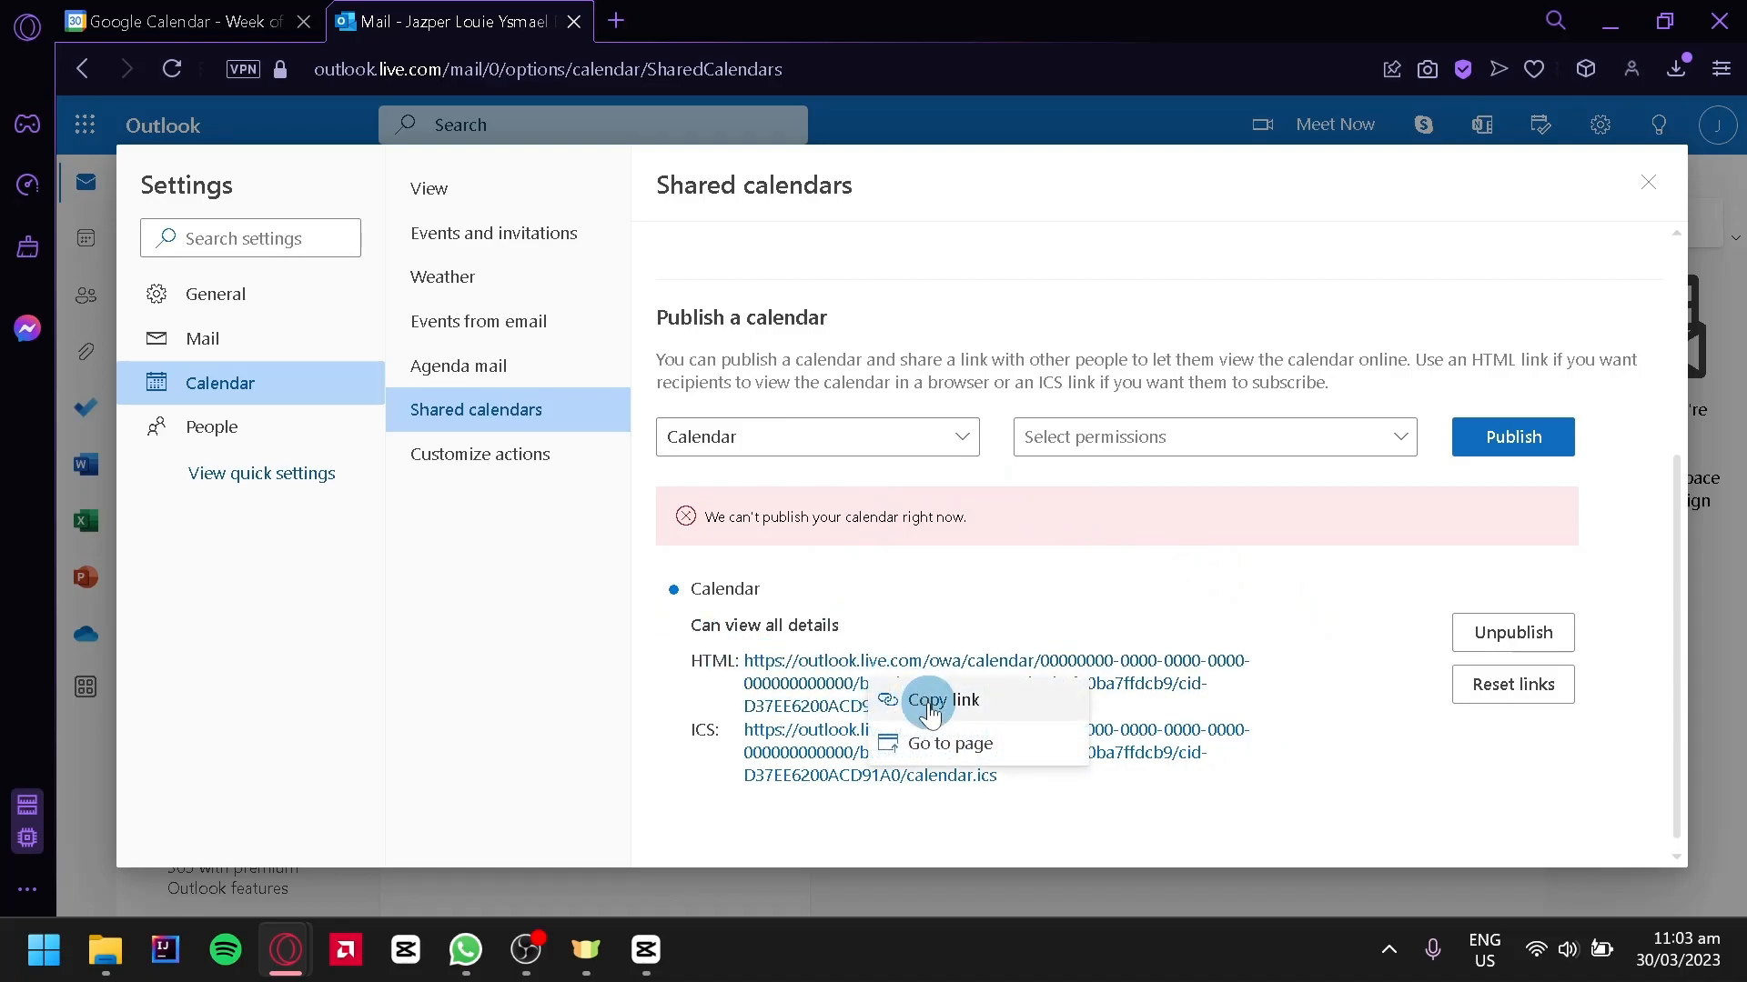
pyautogui.click(940, 699)
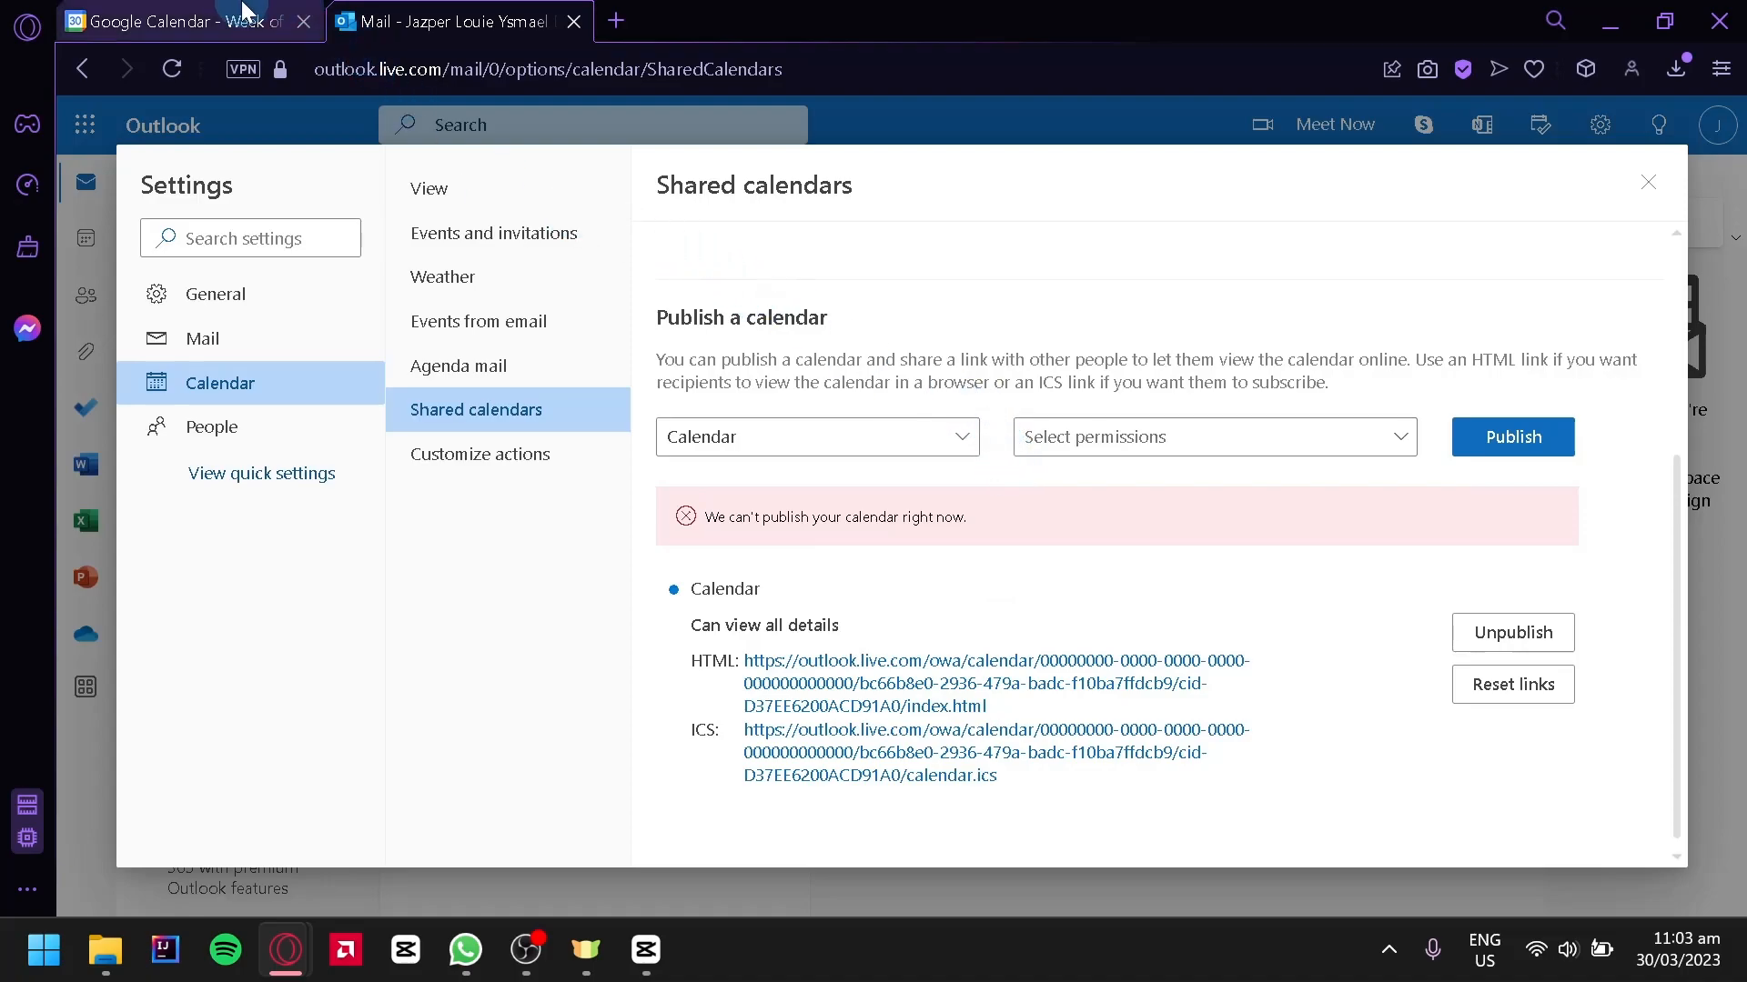
pyautogui.click(178, 21)
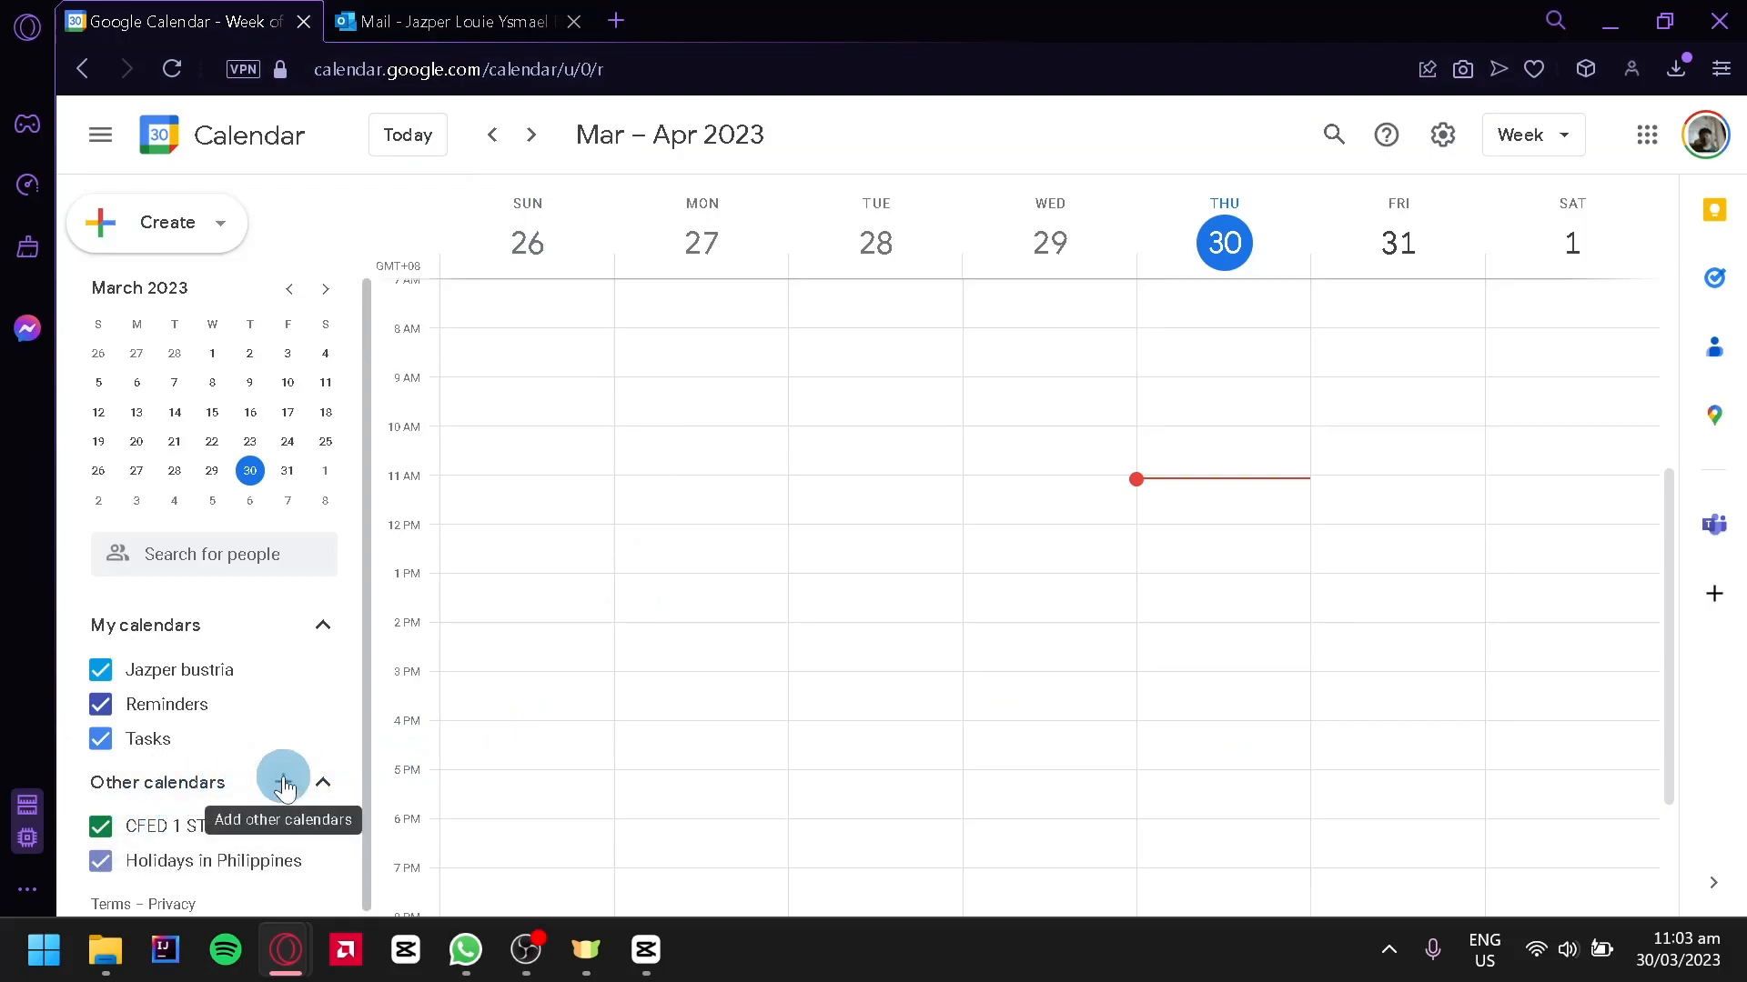
# Paste the HTML link into Google Calendar's 'From URL' form under Other calendars.
pyautogui.click(284, 783)
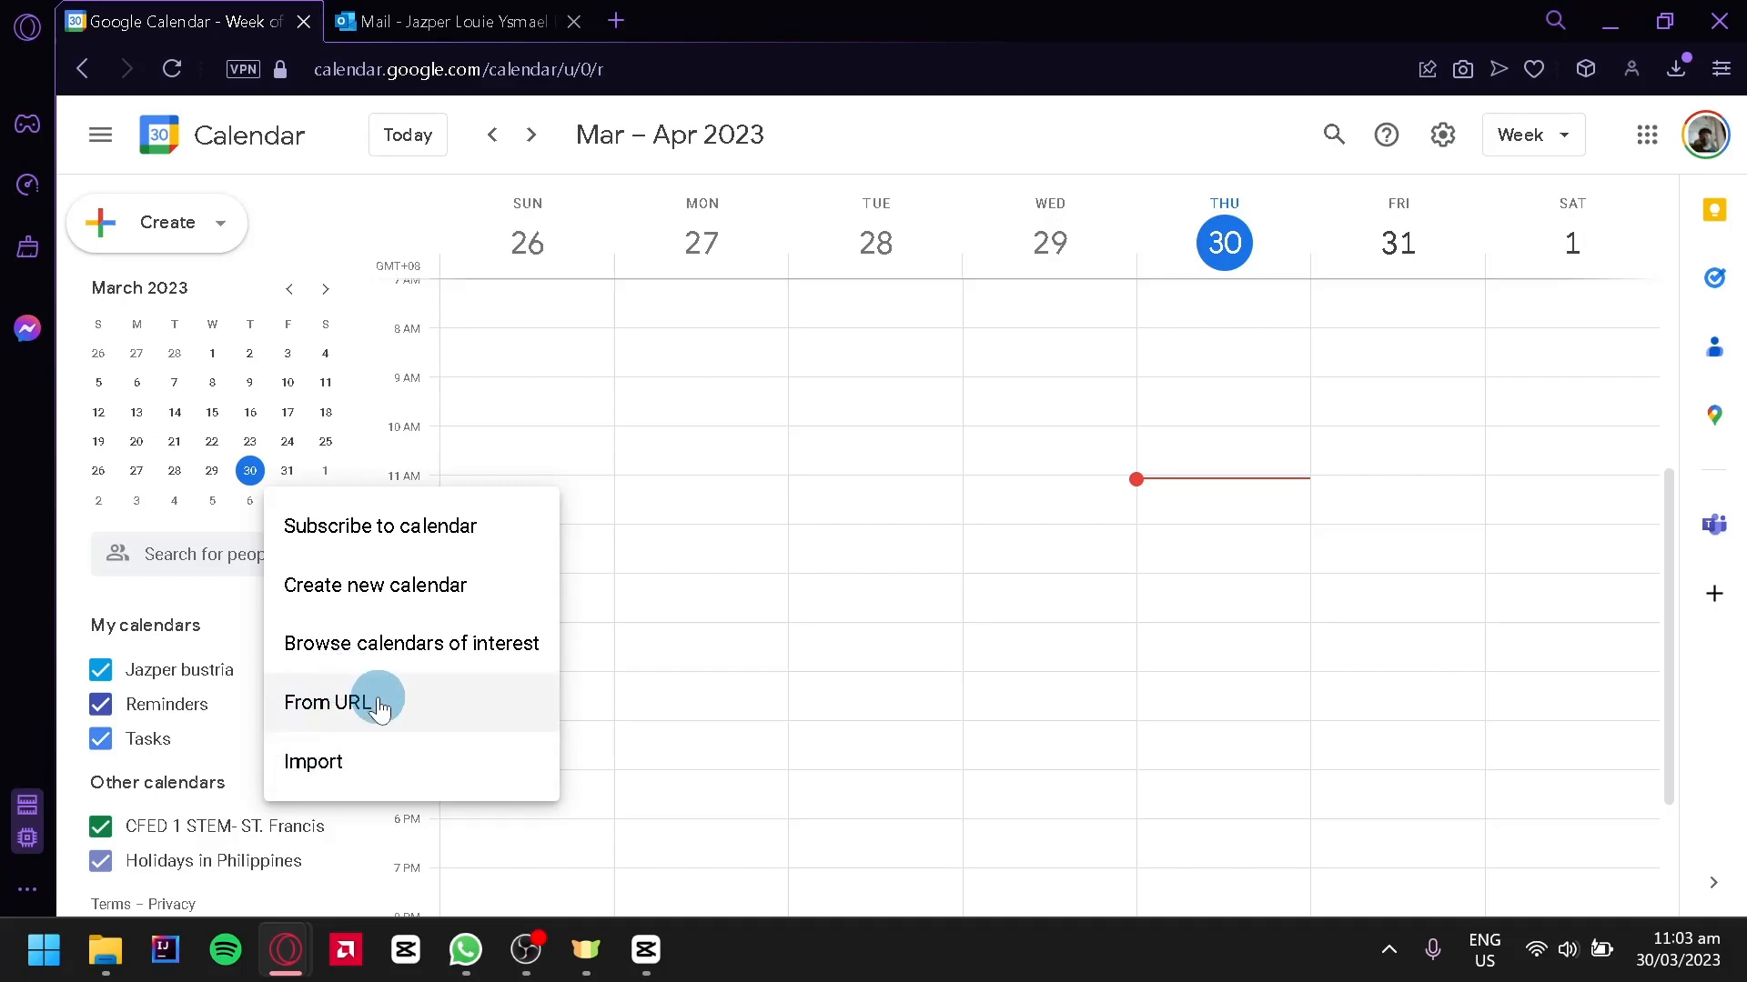
pyautogui.click(324, 702)
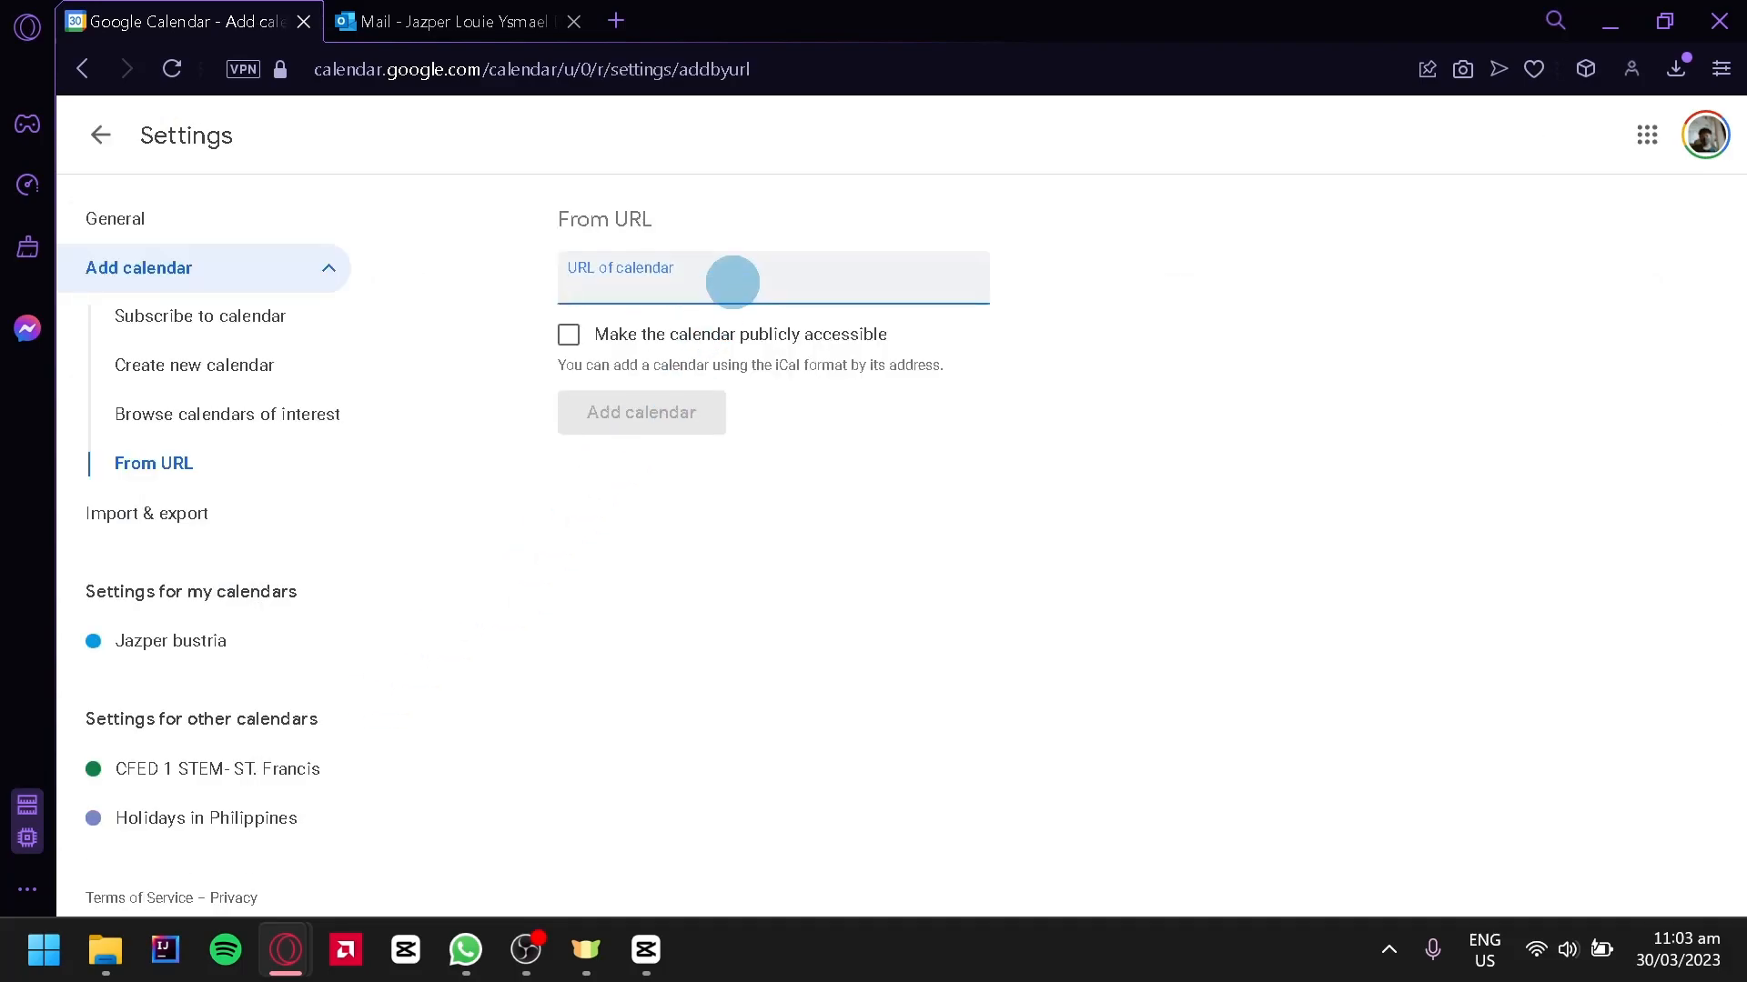
pyautogui.write('lc-f10ba7ffdcb9/cid-D37EE6200ACD91A0/index.html')
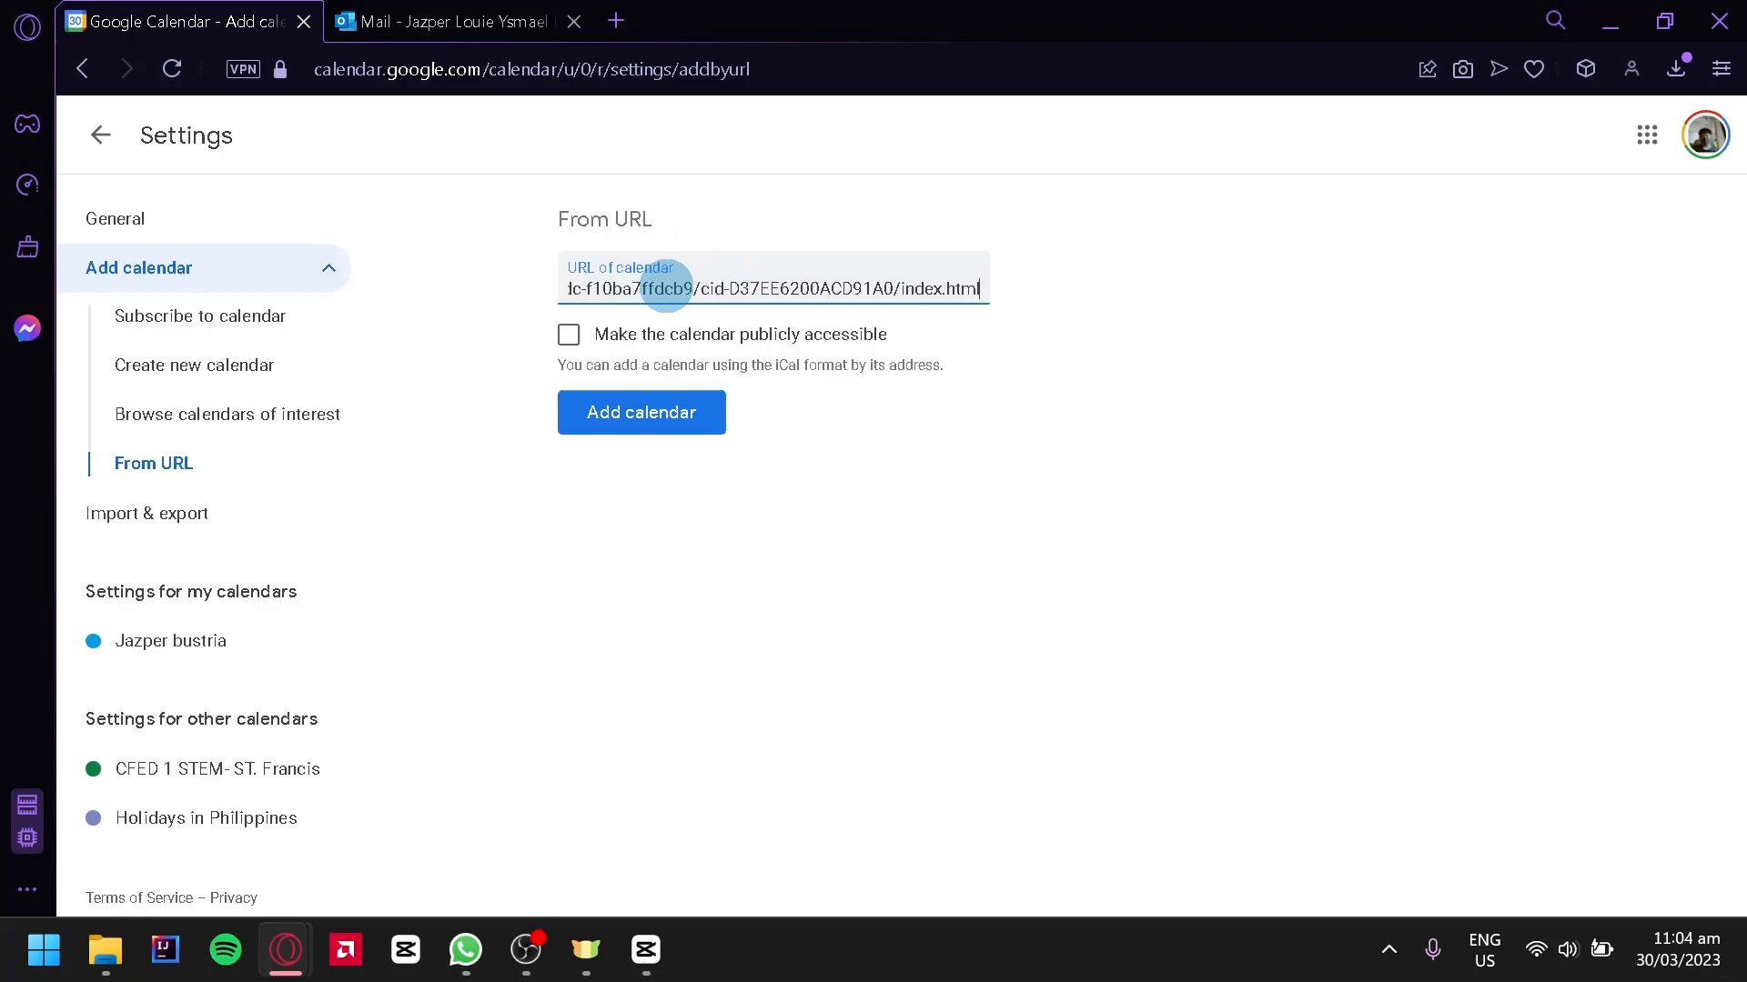
# Mark the calendar publicly accessible and add it from the pasted link.
pyautogui.click(445, 21)
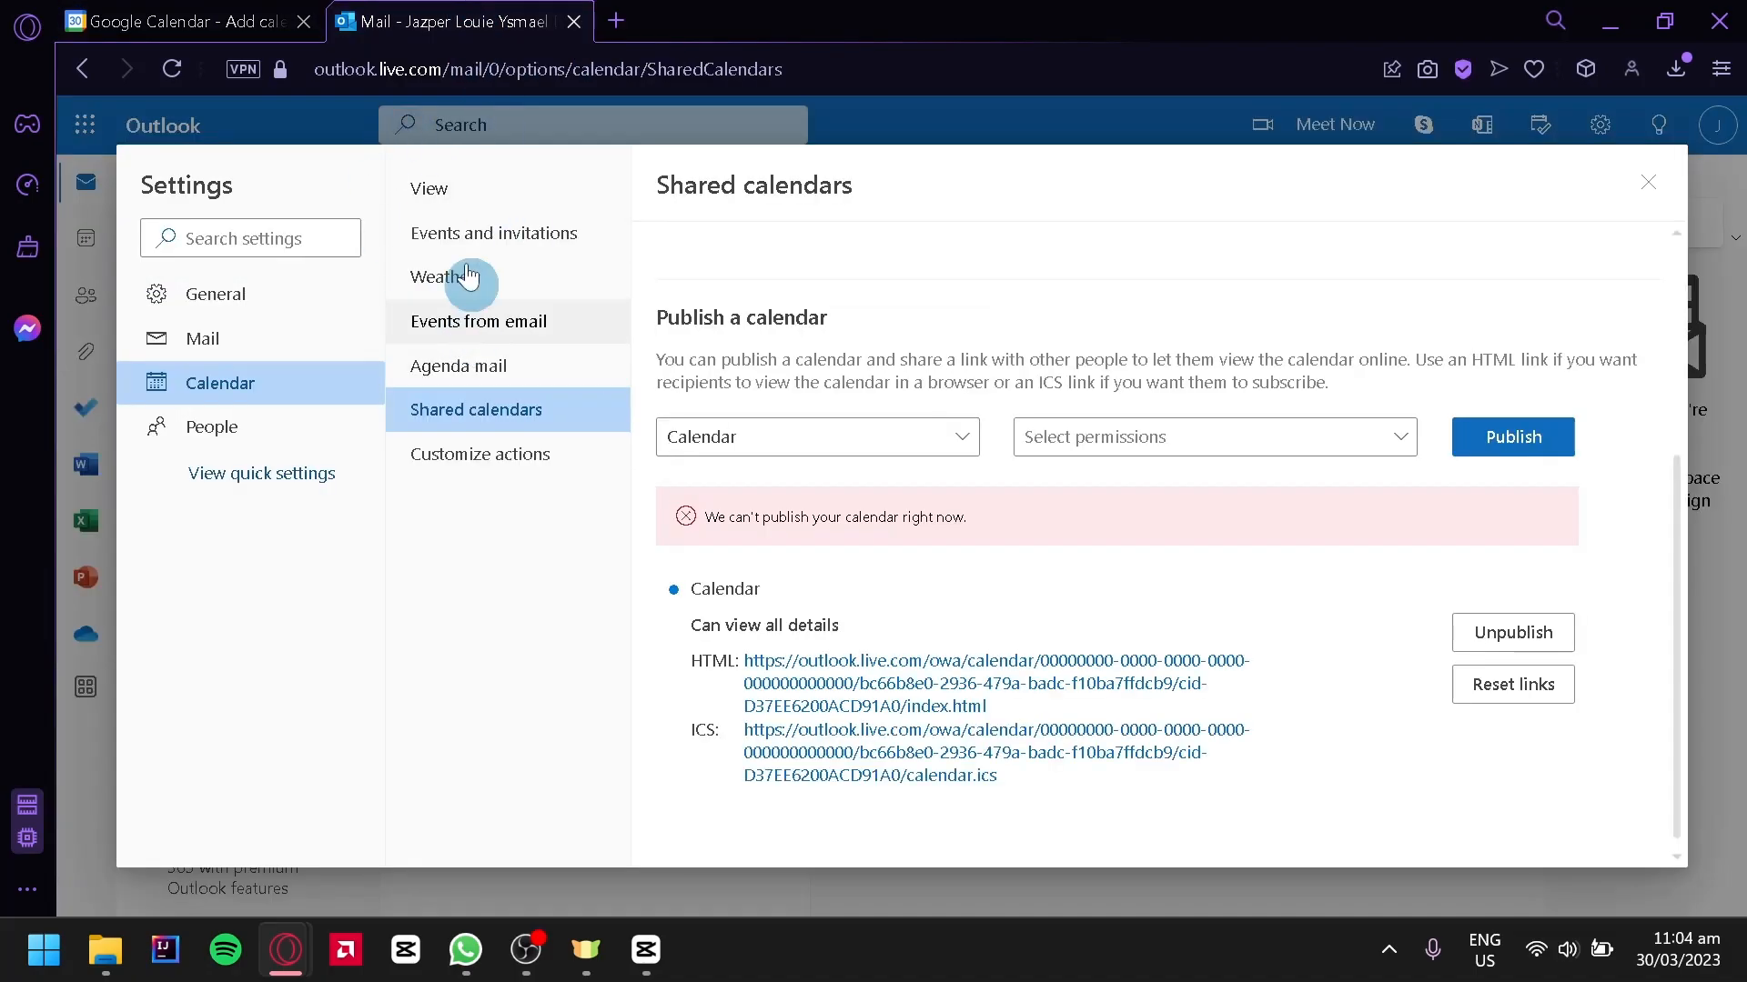
pyautogui.click(184, 22)
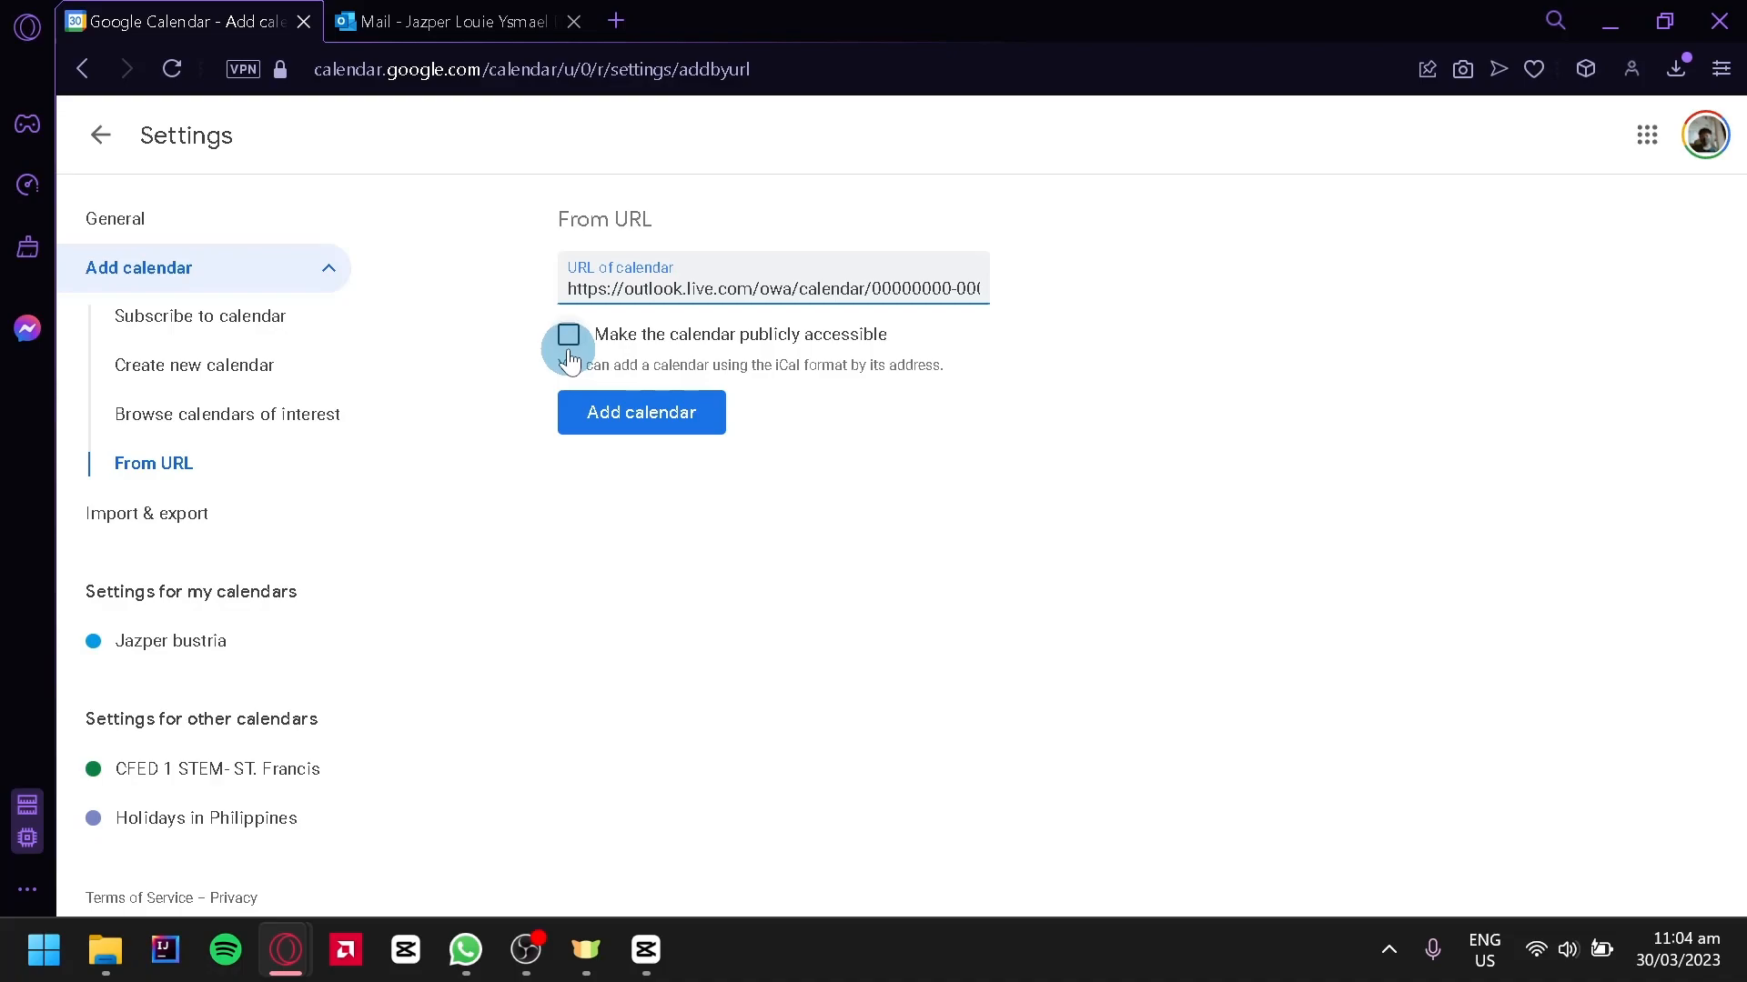
pyautogui.click(568, 334)
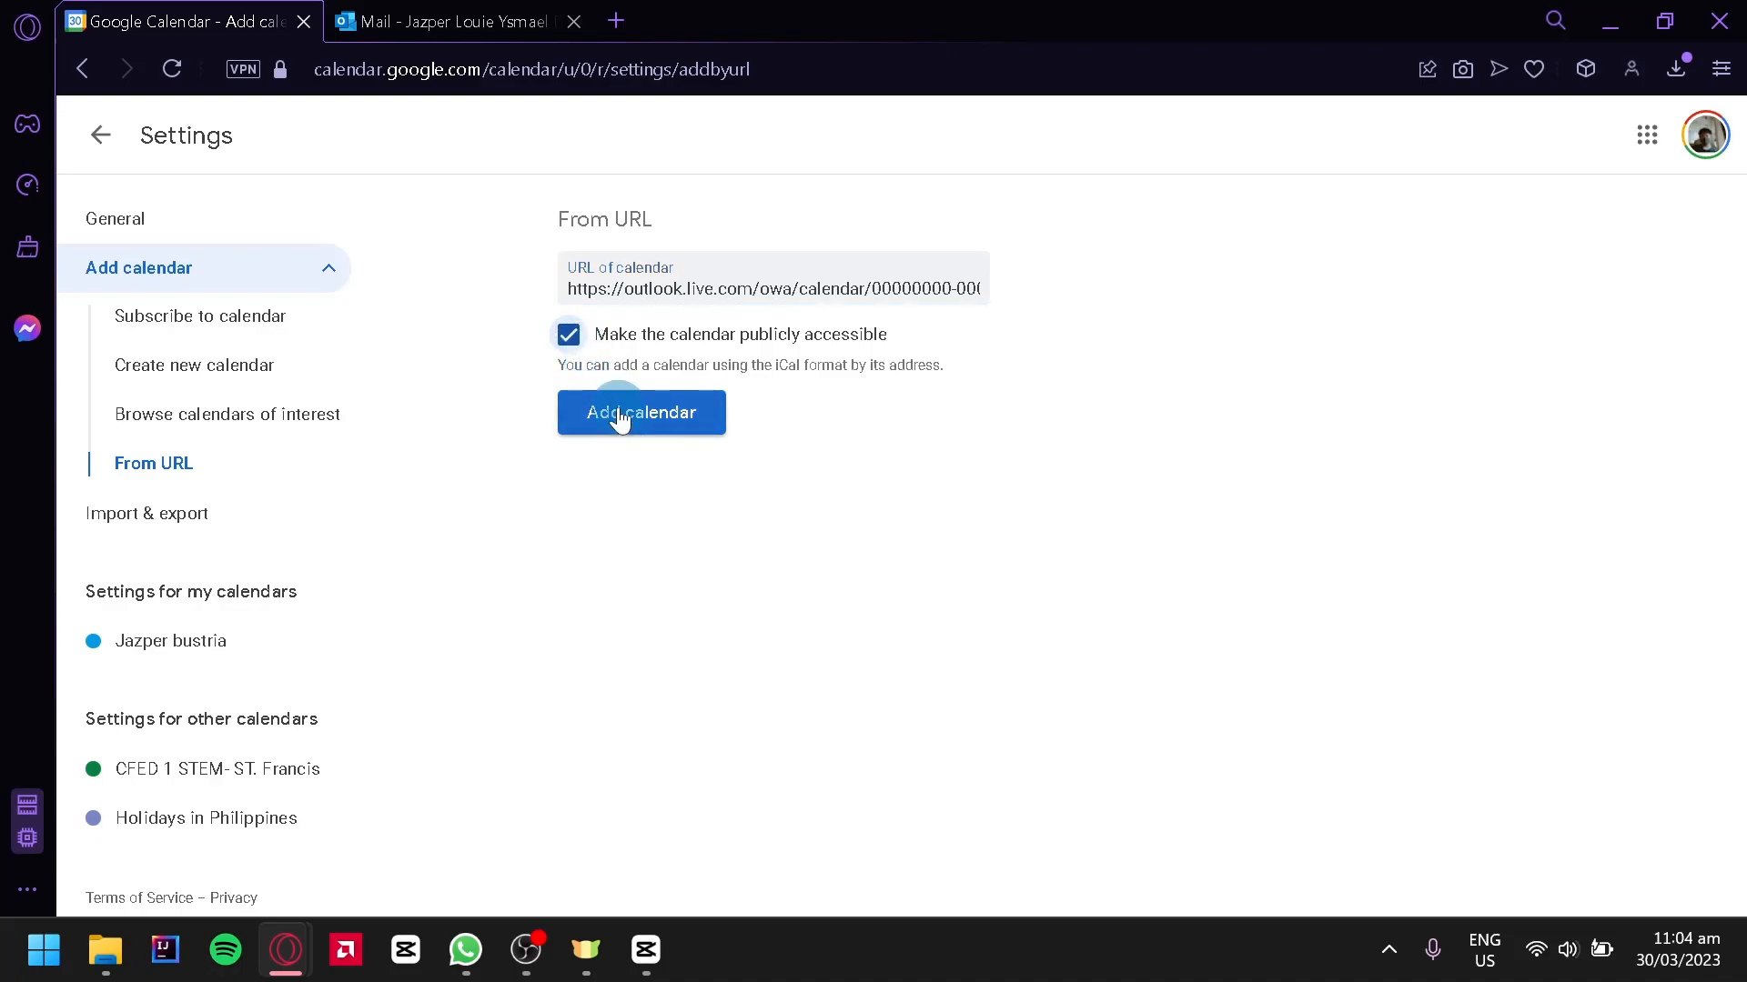
pyautogui.click(640, 413)
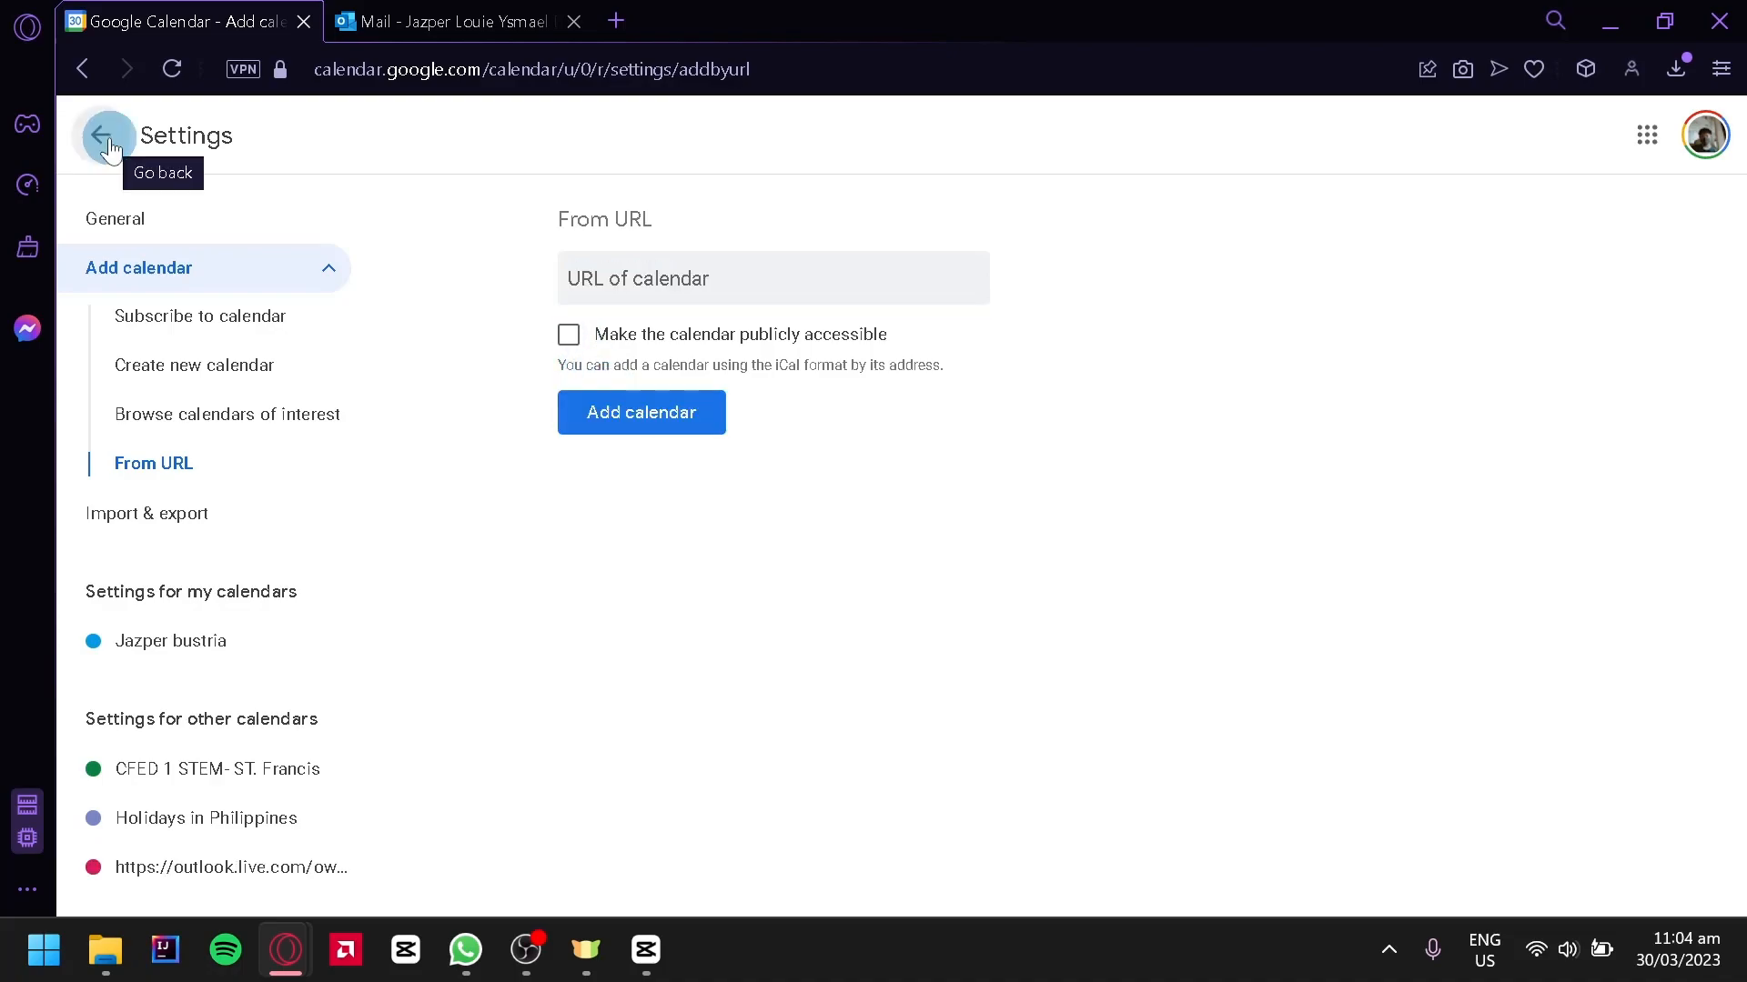
# Leave settings to the week view showing the Outlook calendar under Other calendars.
pyautogui.click(107, 134)
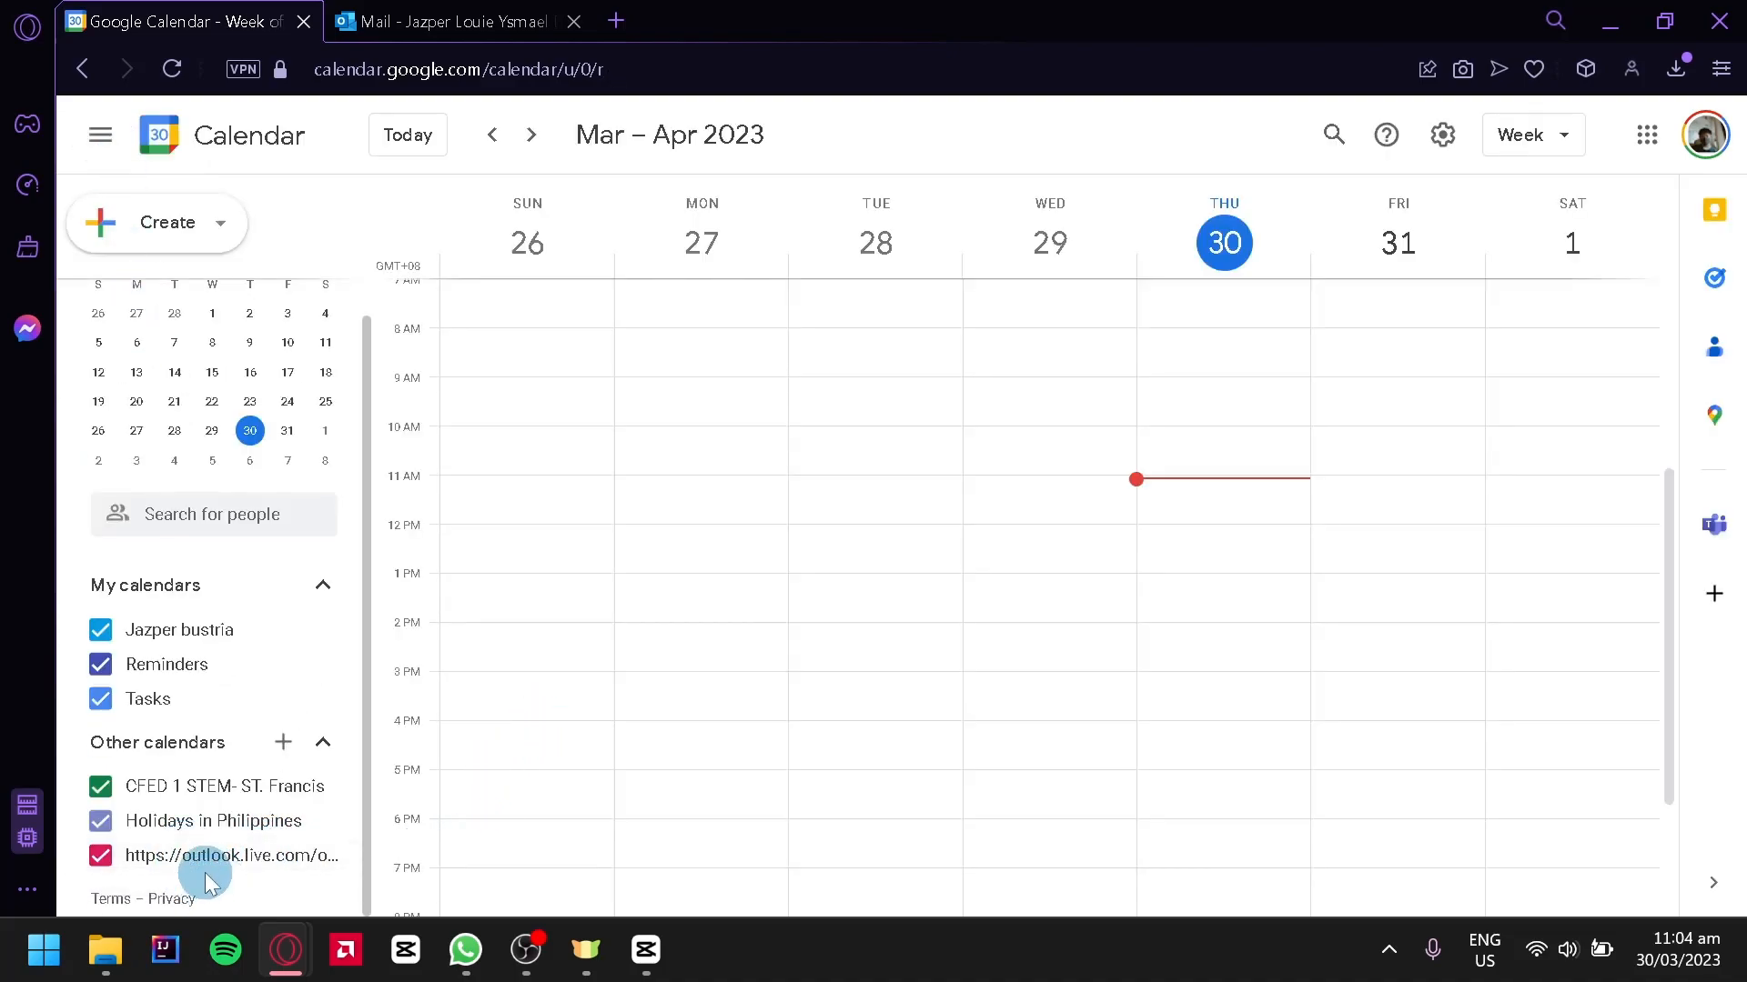
pyautogui.moveTo(930, 453)
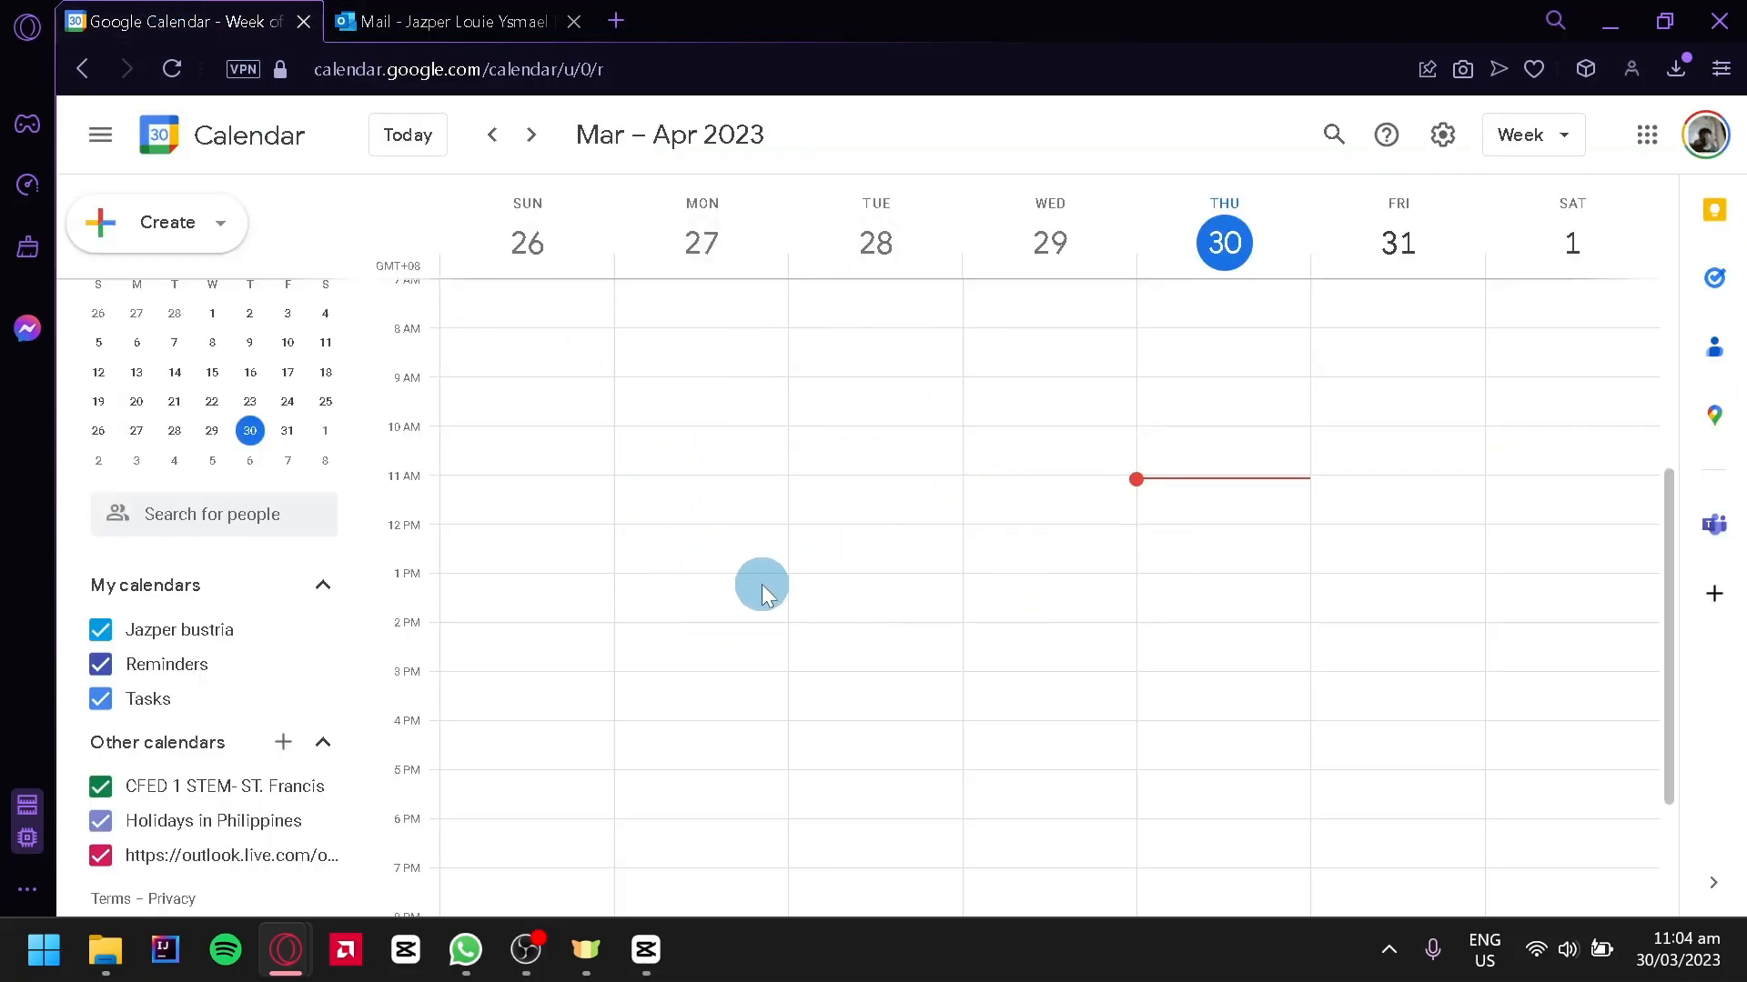
pyautogui.moveTo(744, 524)
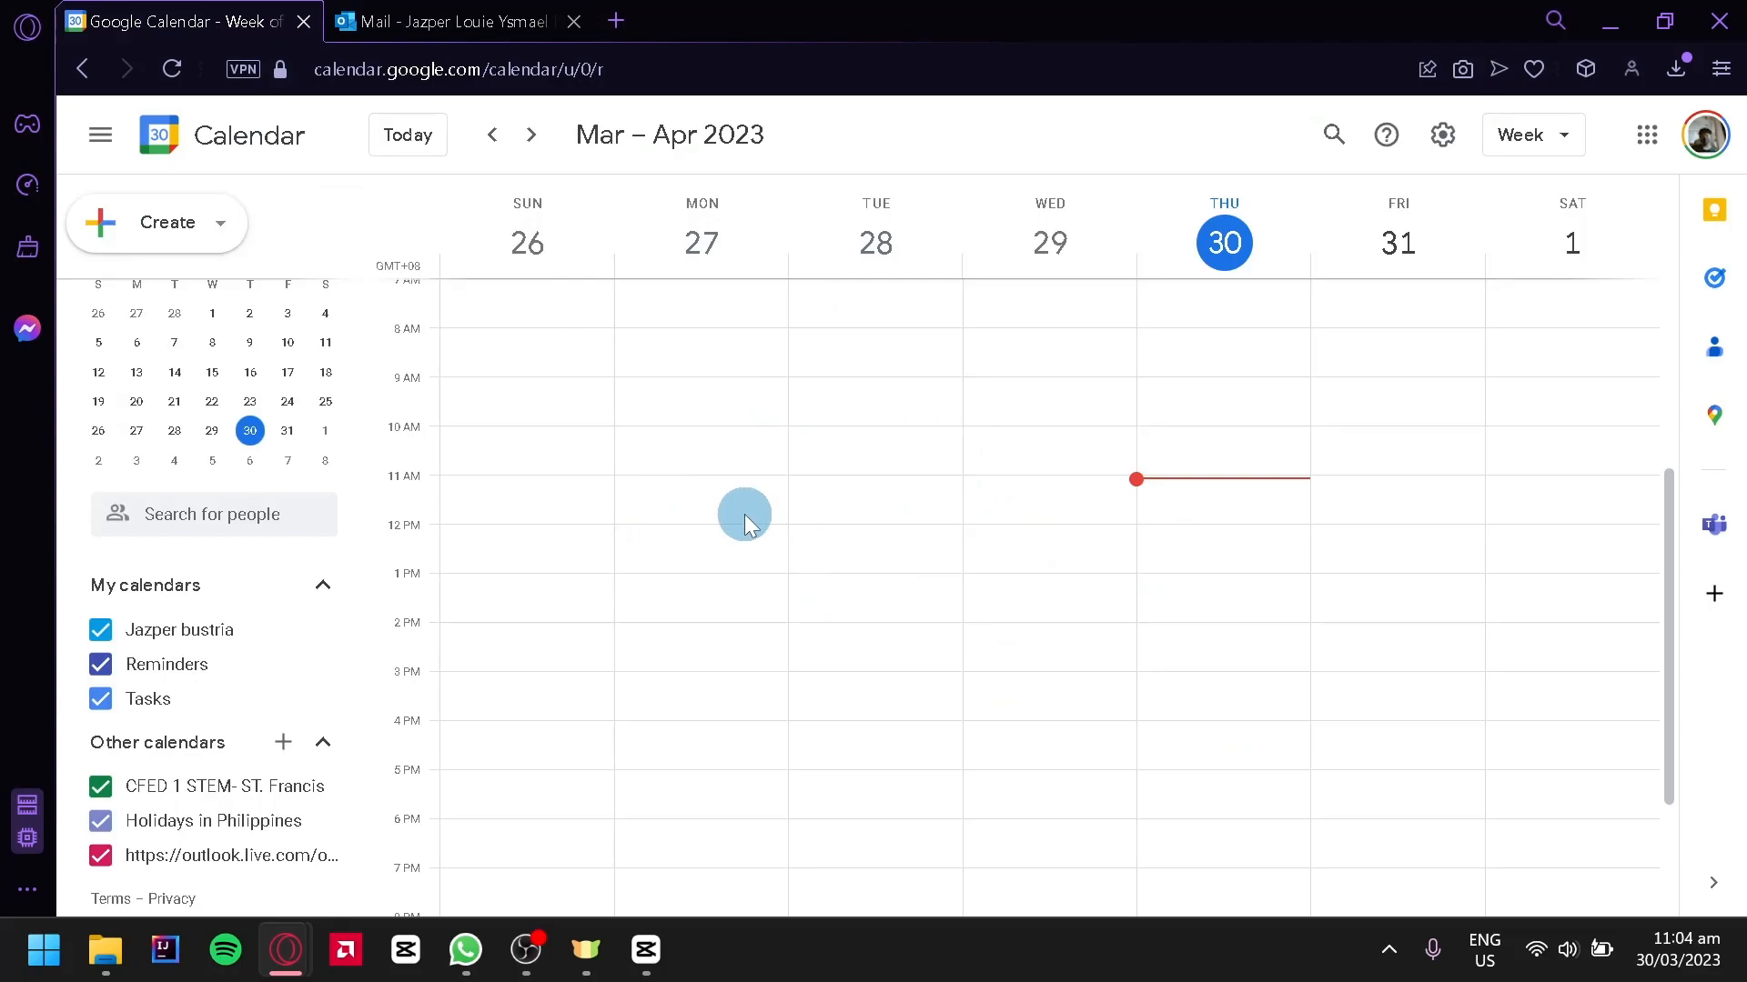
pyautogui.moveTo(672, 552)
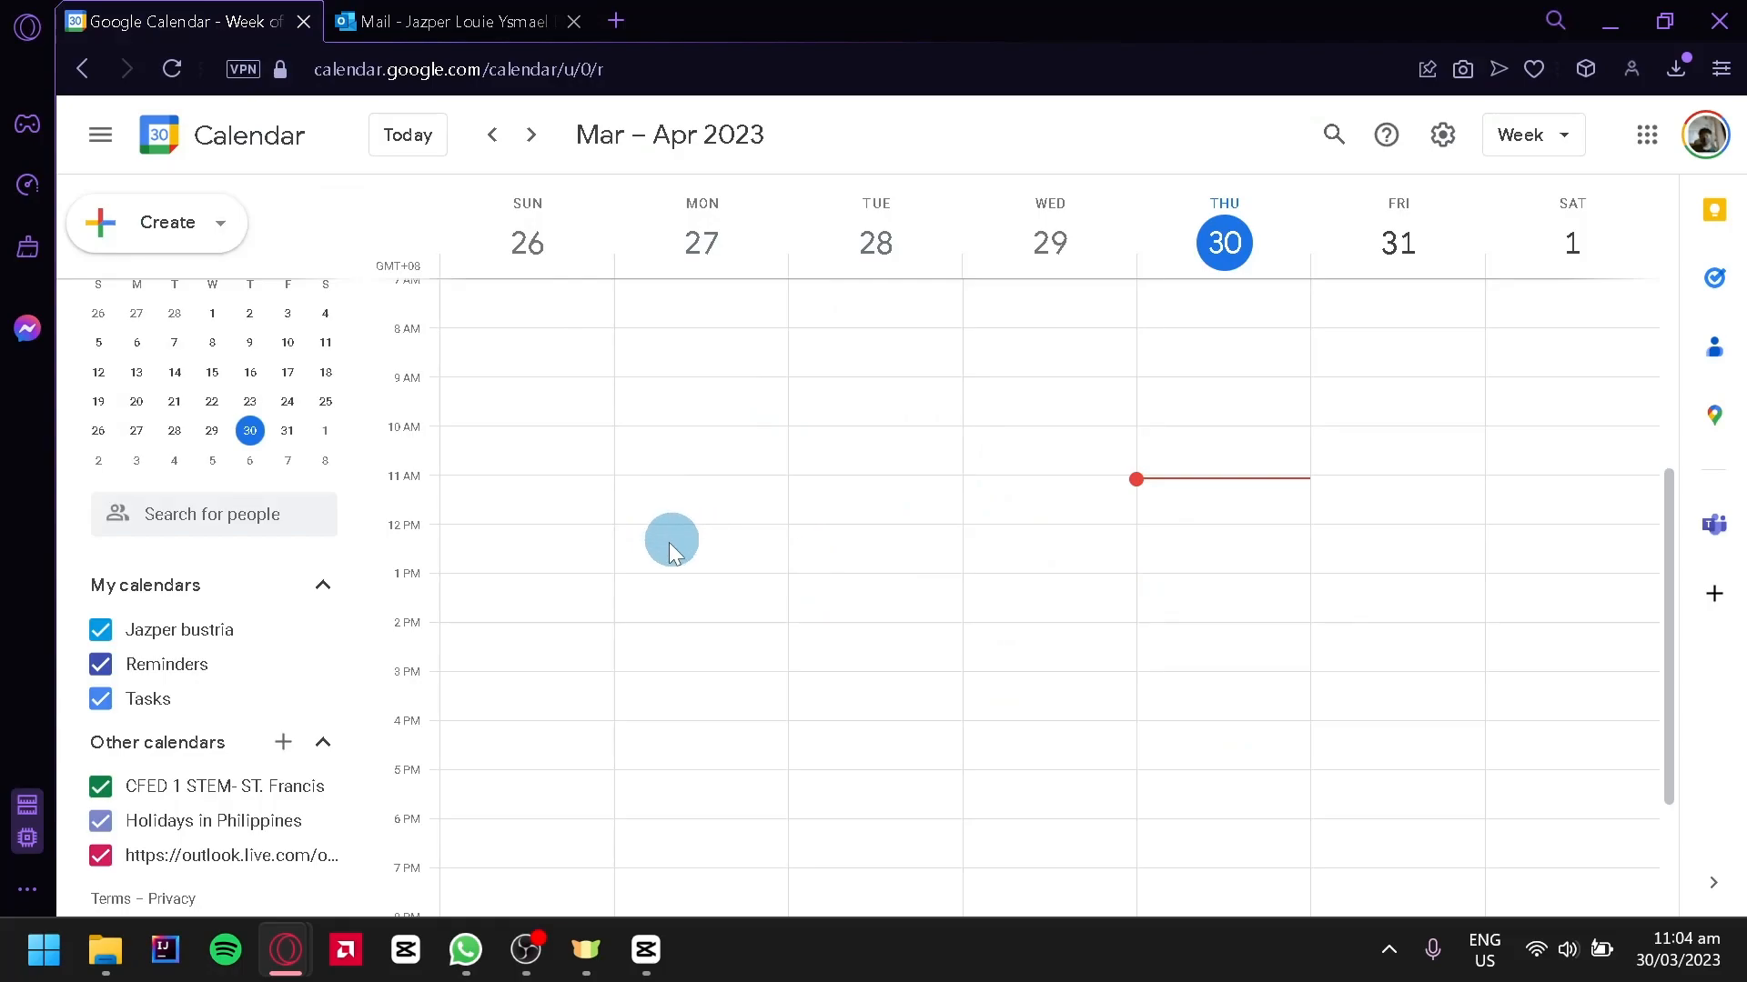